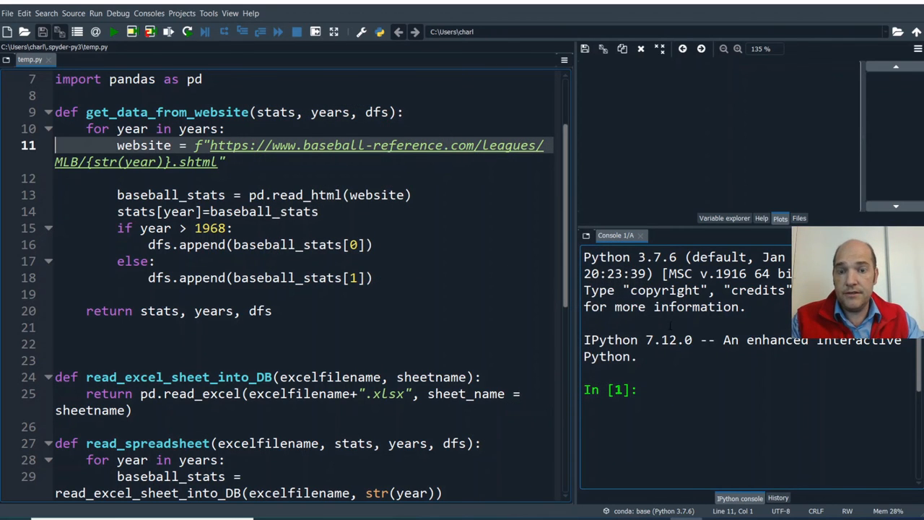
# - Scroll through temp.py and change line 11's URL f-string from {str(year)} to {year}
pyautogui.scroll(-3)
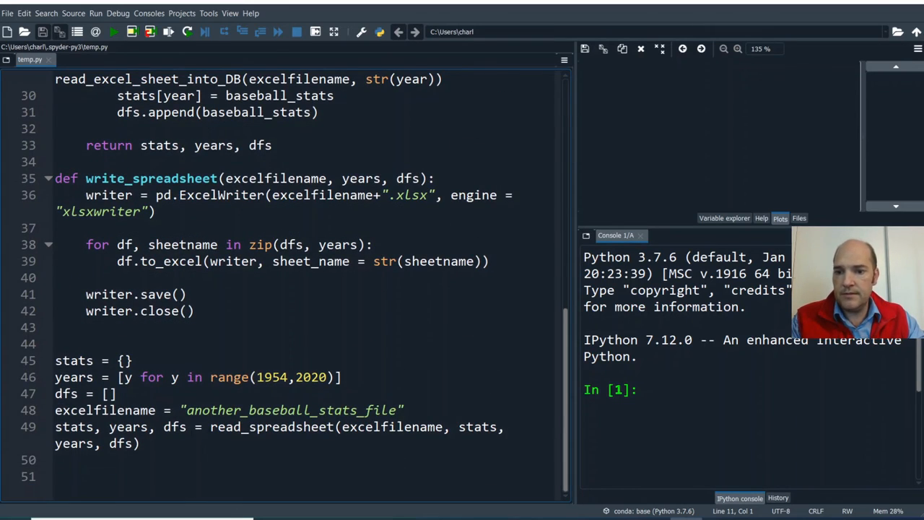
pyautogui.doubleClick(272, 427)
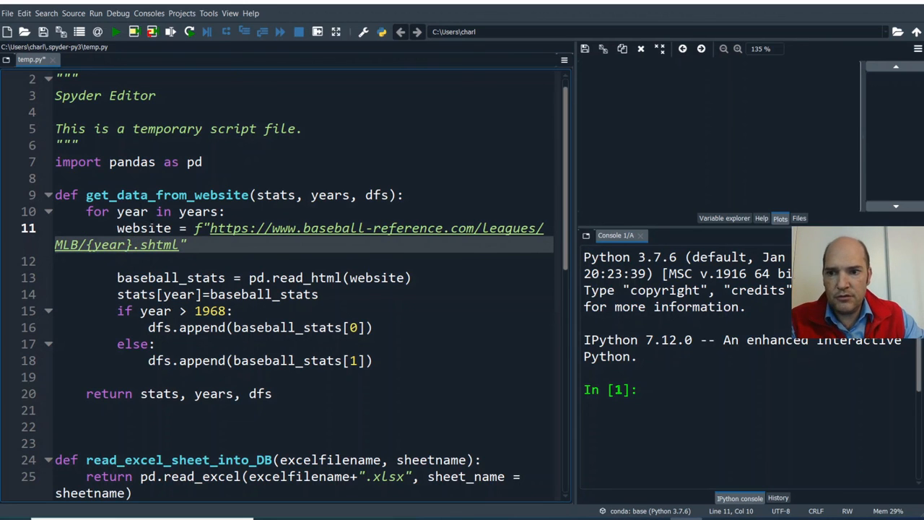
pyautogui.doubleClick(108, 244)
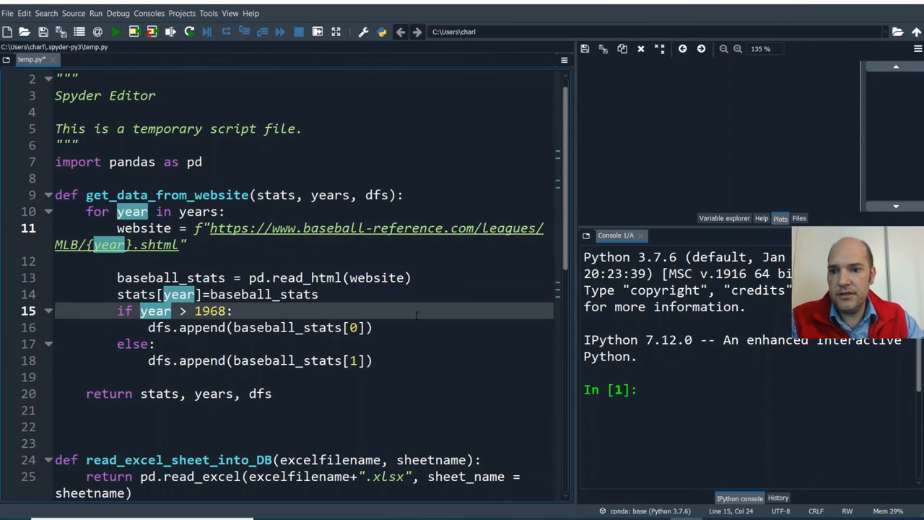
pyautogui.scroll(-3)
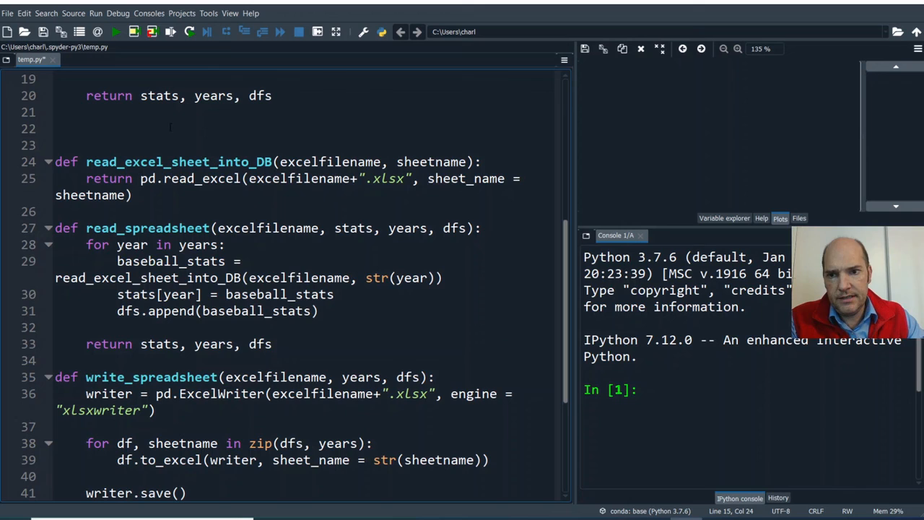
pyautogui.doubleClick(178, 161)
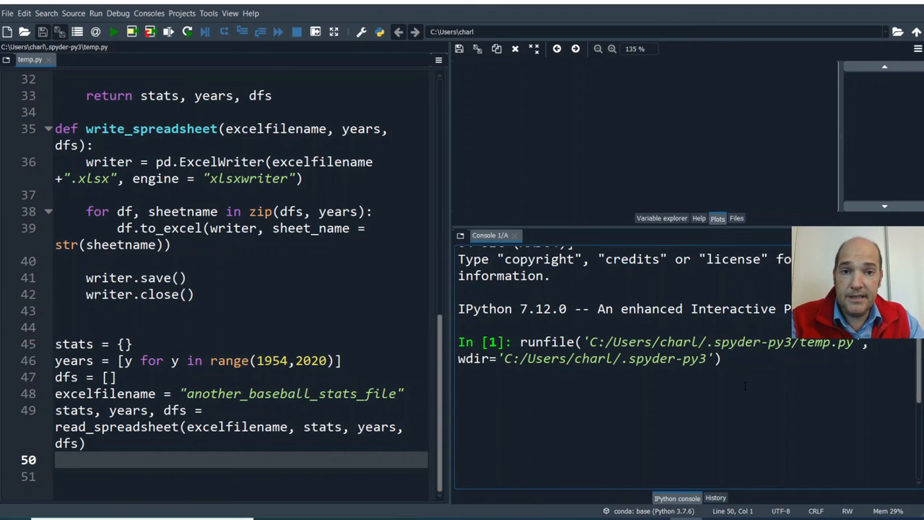
# - Enter stats in the IPython console and scroll through the per-year team batting tables
pyautogui.click(114, 31)
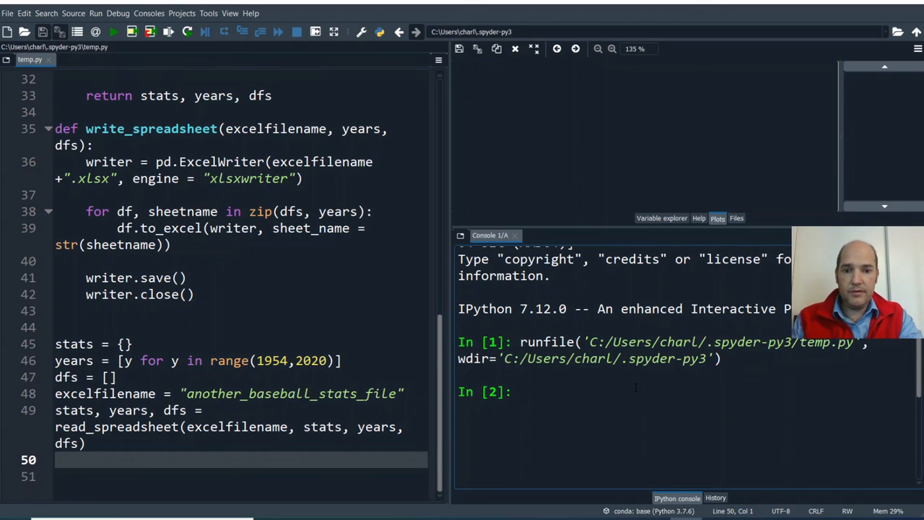
pyautogui.write('stats')
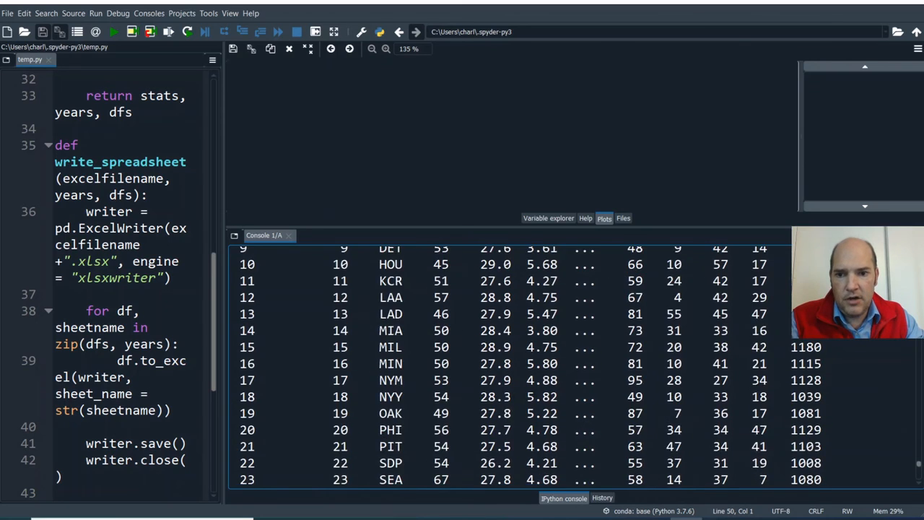
pyautogui.scroll(-3)
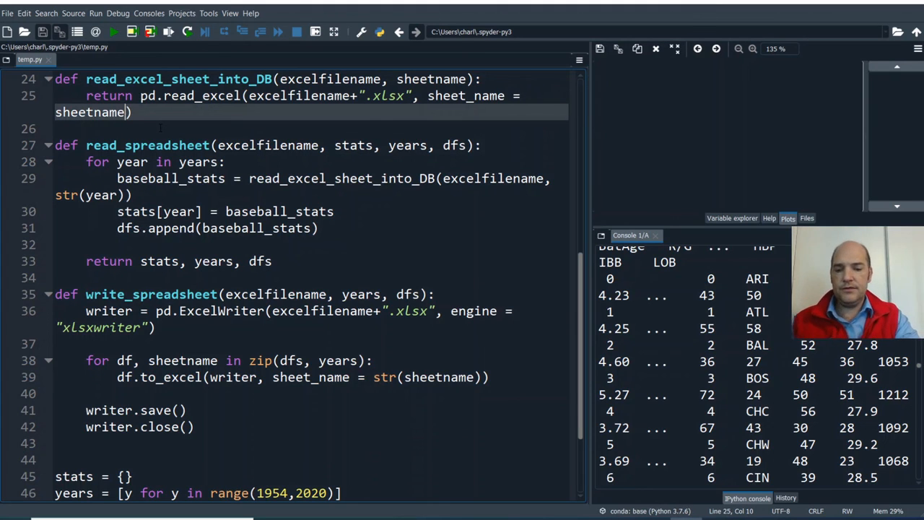
# - Add usecols="B:AE" to the pd.read_excel call on line 25
pyautogui.write(',')
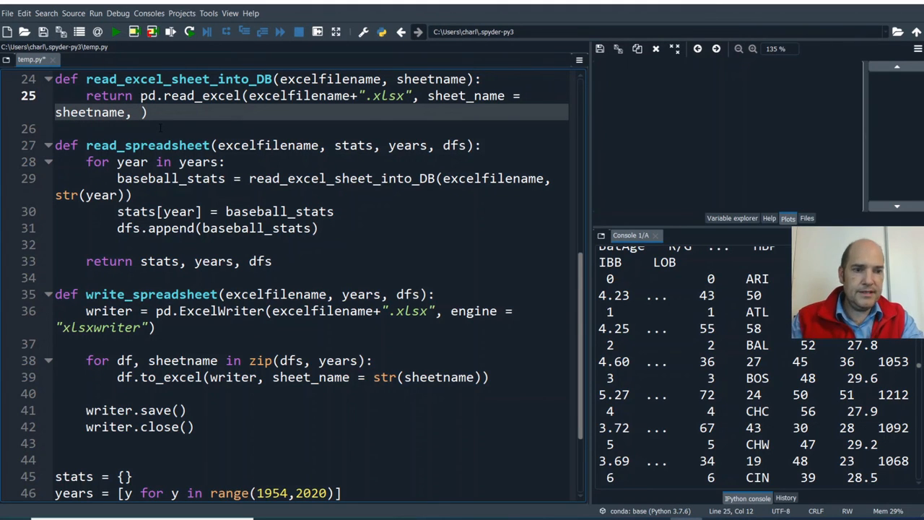
pyautogui.write('usecols="')
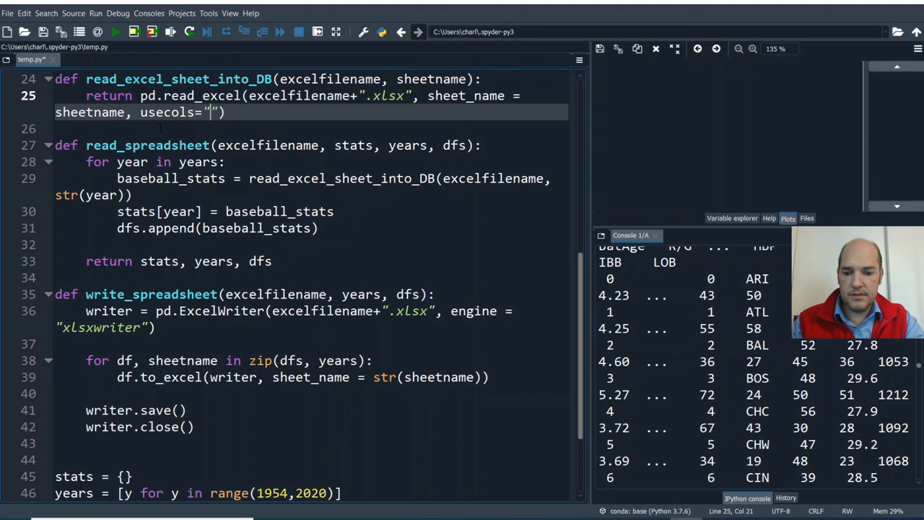
pyautogui.write('B:')
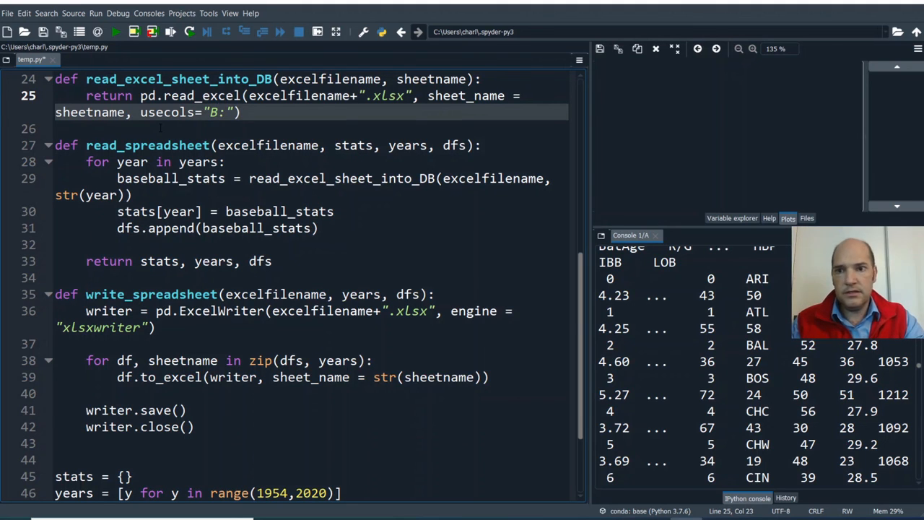
pyautogui.write('A')
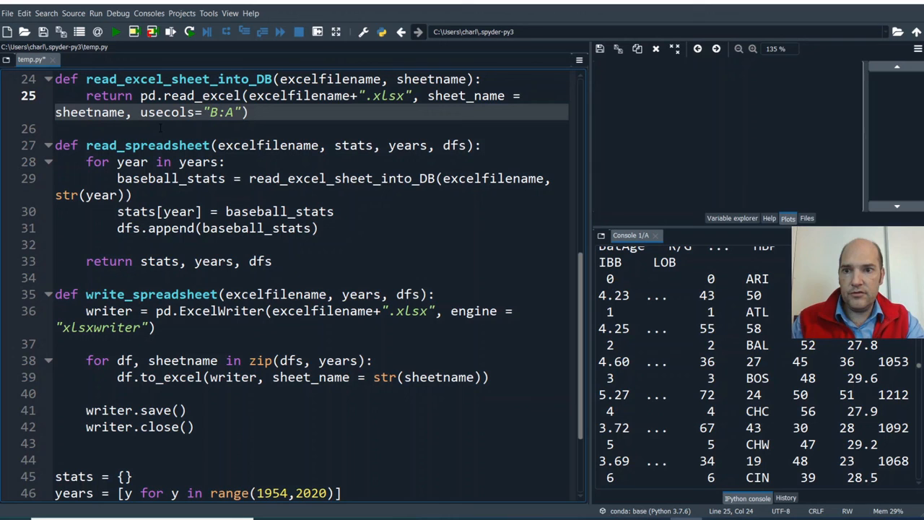
pyautogui.write('E')
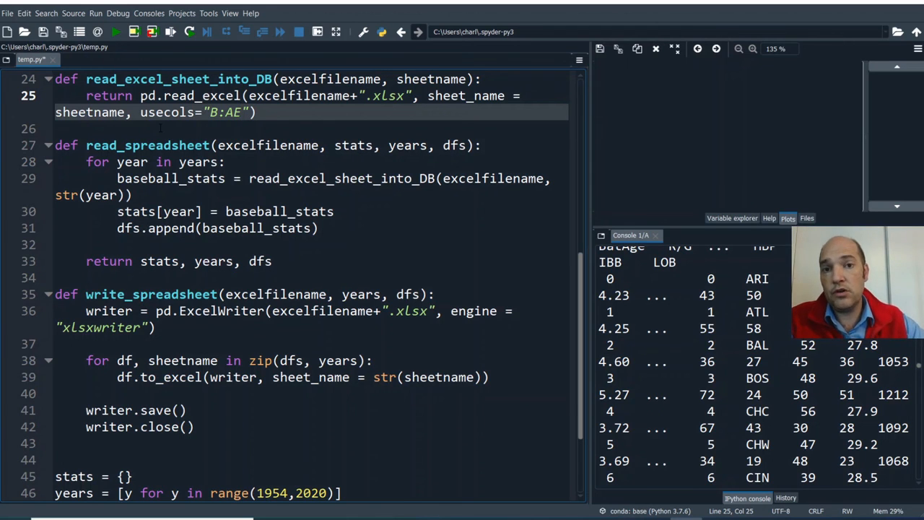
# - Rerun the script and inspect the 33 rows x 30 columns stats tables
pyautogui.click(241, 112)
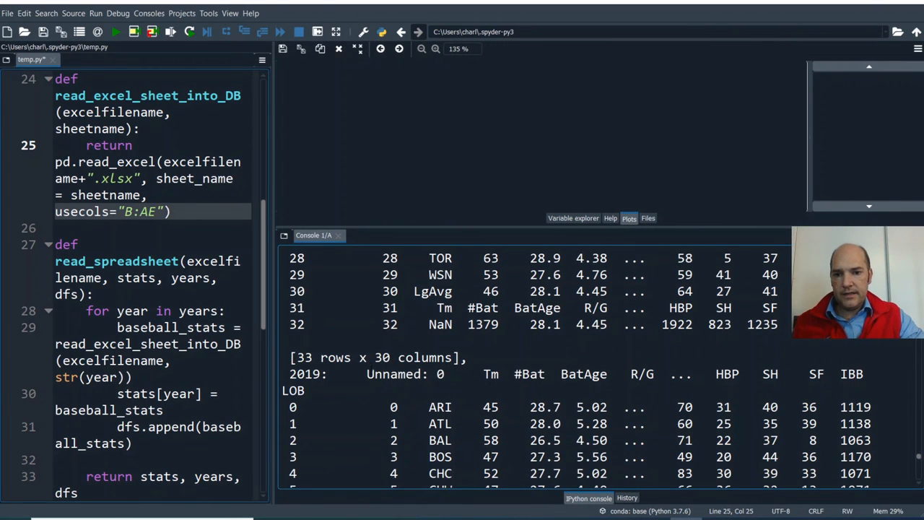
pyautogui.doubleClick(393, 373)
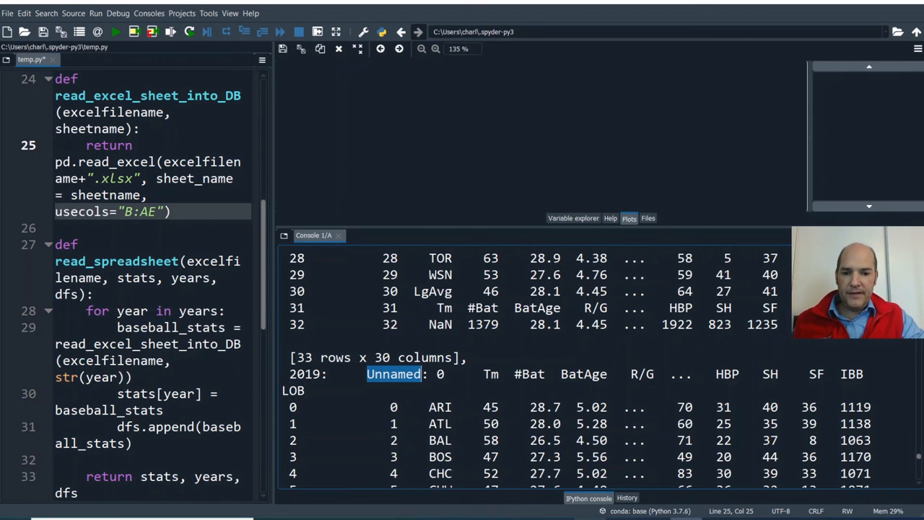
pyautogui.click(11, 513)
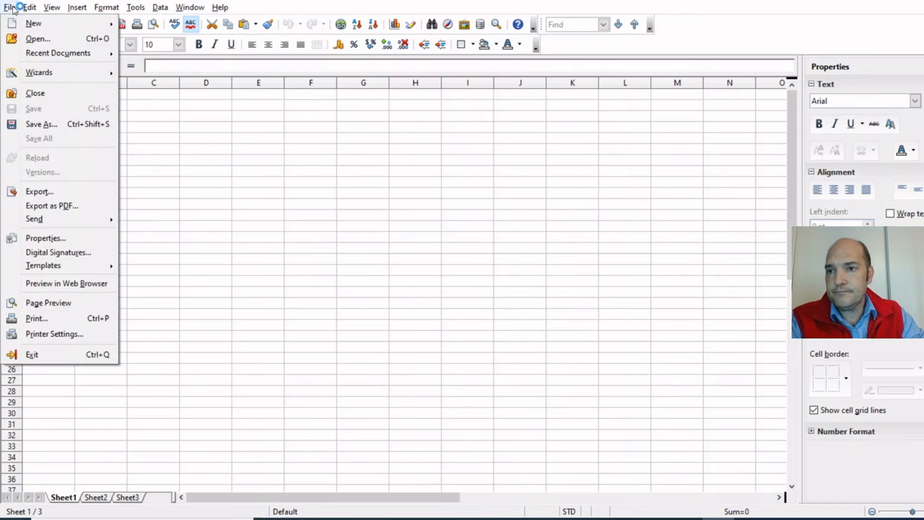
# - Open another_baseball_stats_file.xlsx from Recent Documents and inspect its columns A and B
pyautogui.click(58, 53)
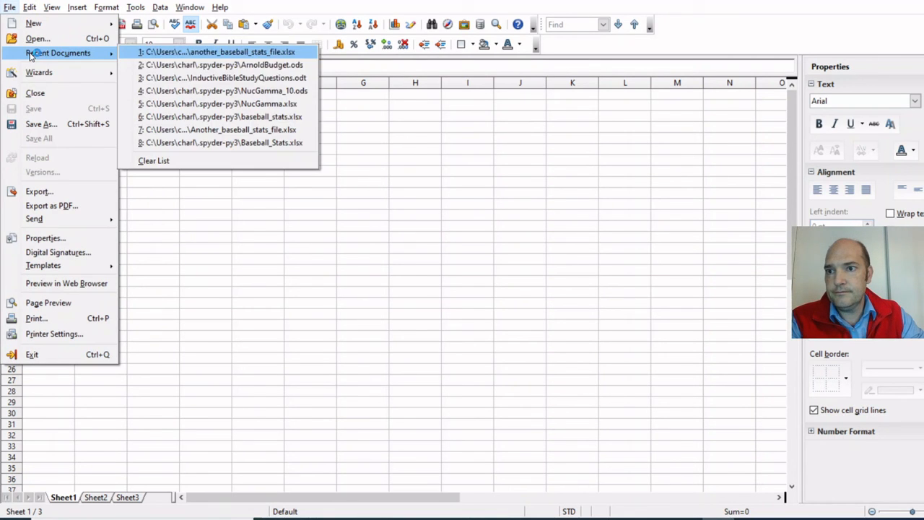
pyautogui.click(219, 51)
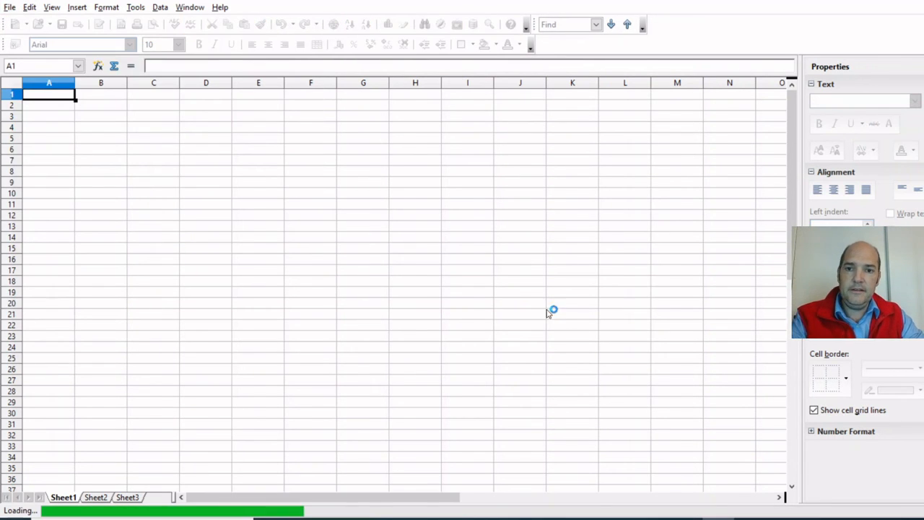
pyautogui.moveTo(499, 329)
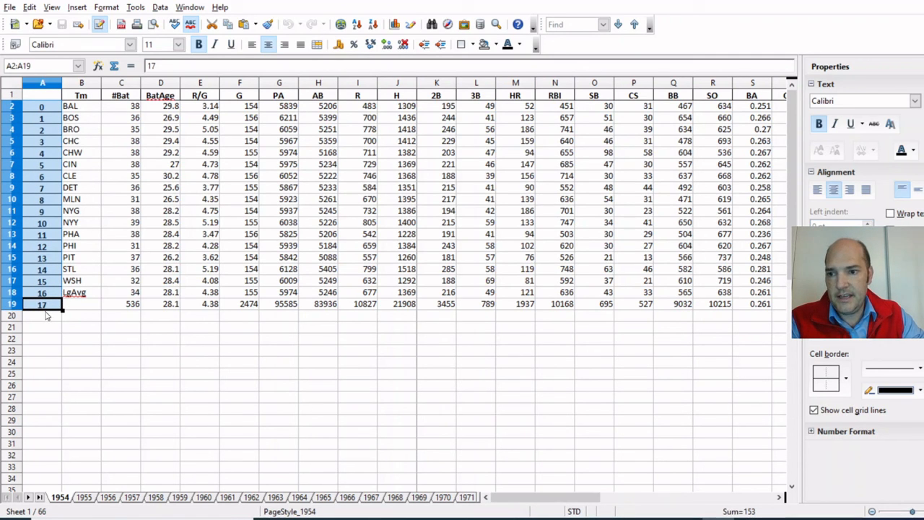
pyautogui.moveTo(49, 99)
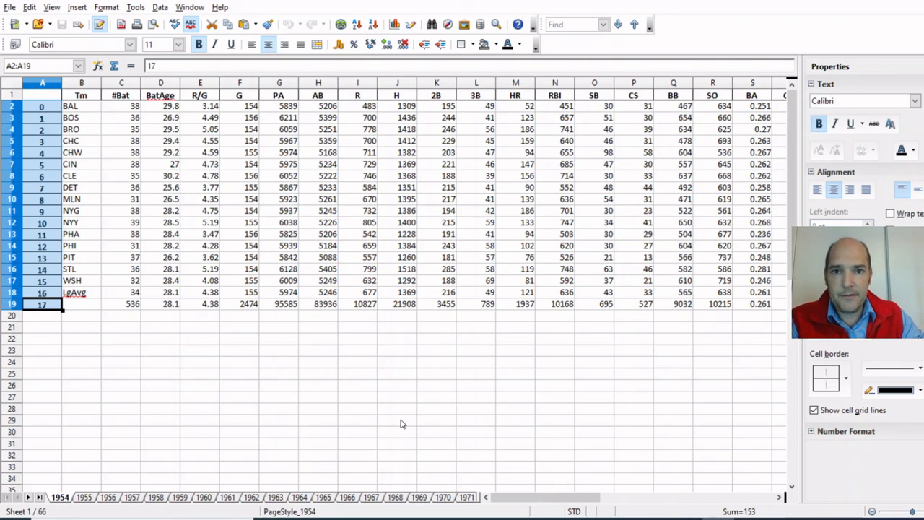
pyautogui.moveTo(57, 99)
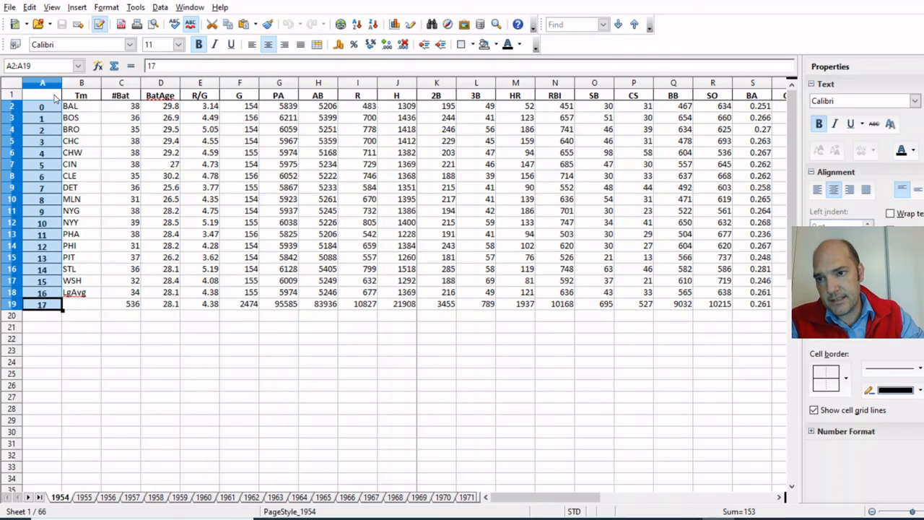
pyautogui.moveTo(448, 346)
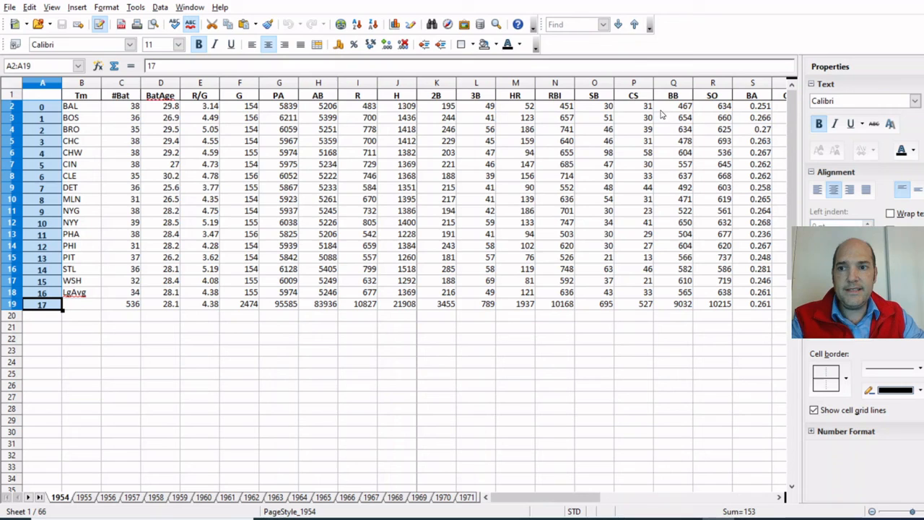
pyautogui.click(80, 95)
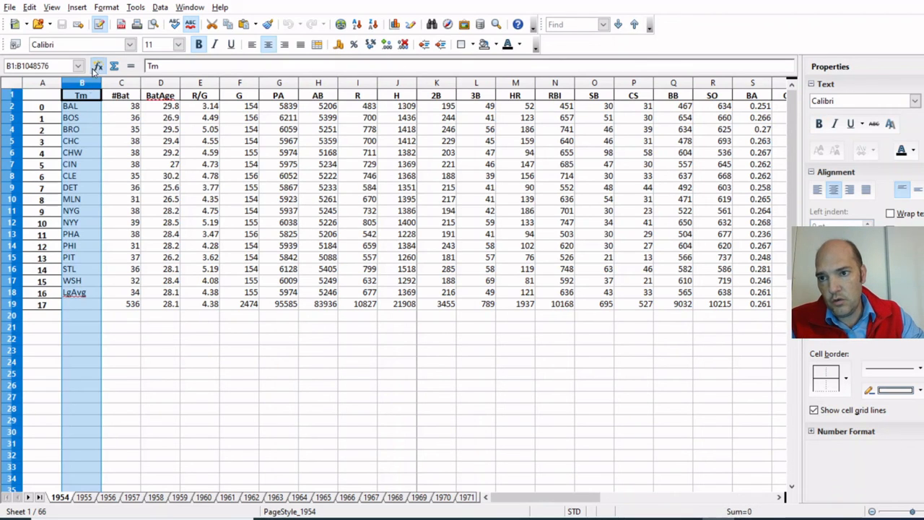
pyautogui.click(80, 94)
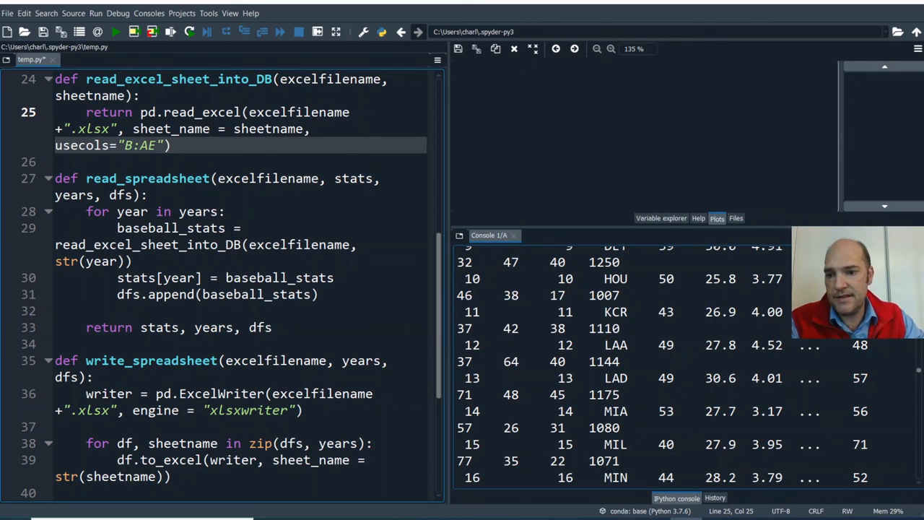
# - Rerun temp.py, printing the 33-row, 30-column team stats tables again
pyautogui.scroll(-3)
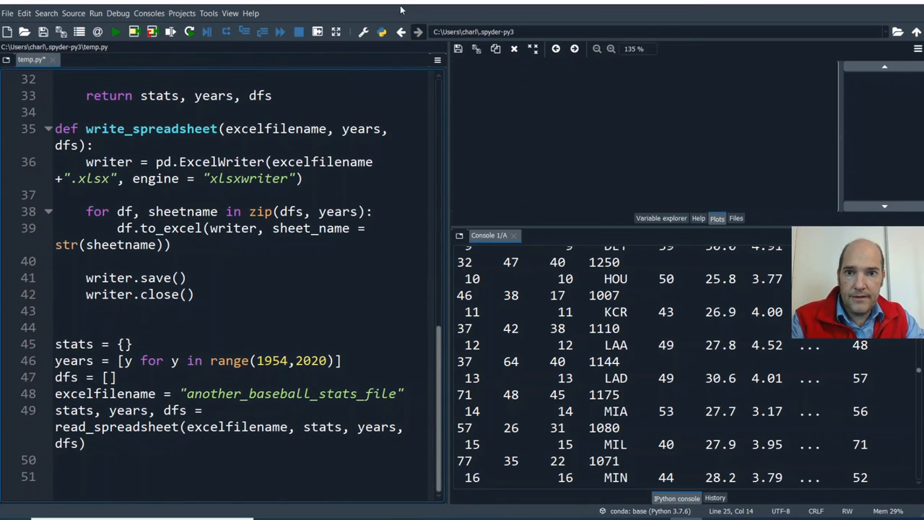
pyautogui.click(114, 31)
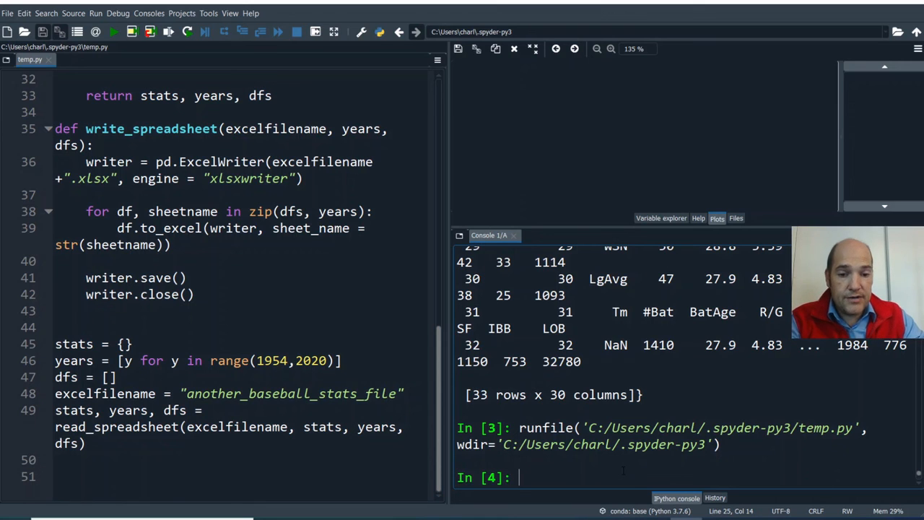
# - Evaluate stats in the console to print the yearly team tables, including 2017
pyautogui.write('sta')
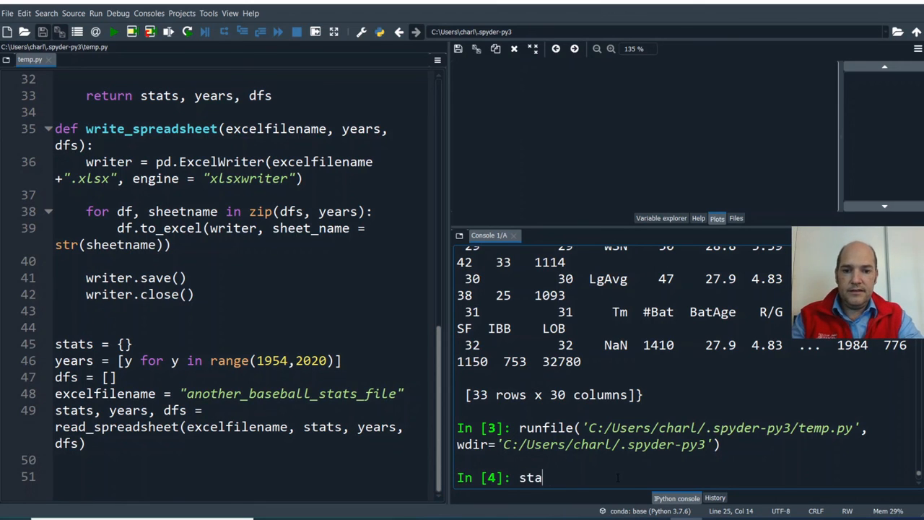
pyautogui.write('ts')
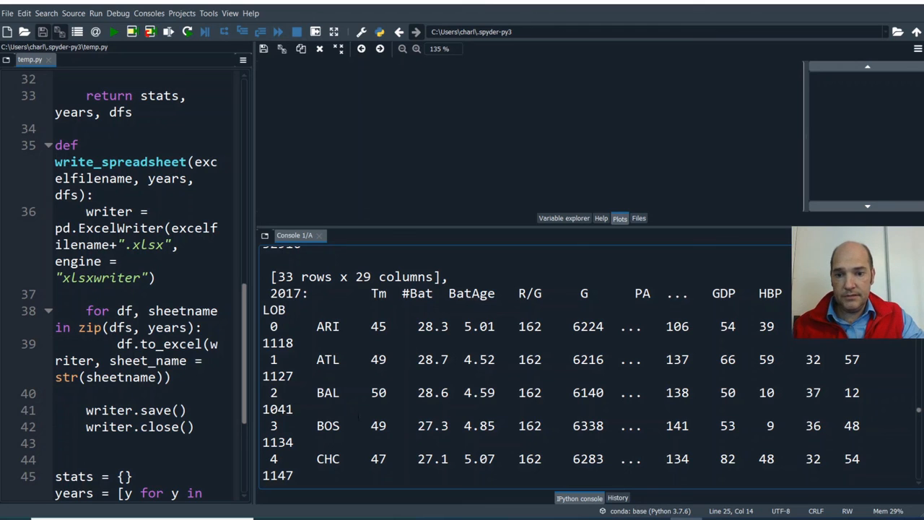
pyautogui.doubleClick(328, 327)
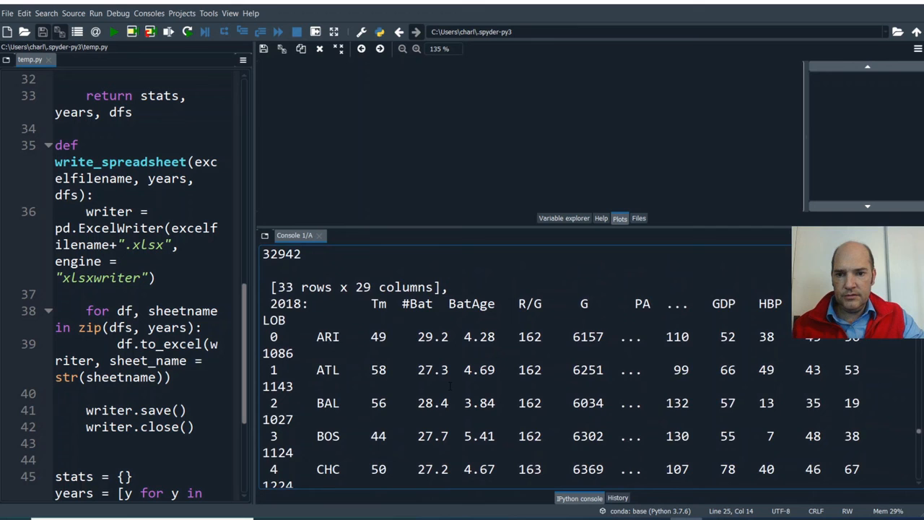
pyautogui.scroll(-3)
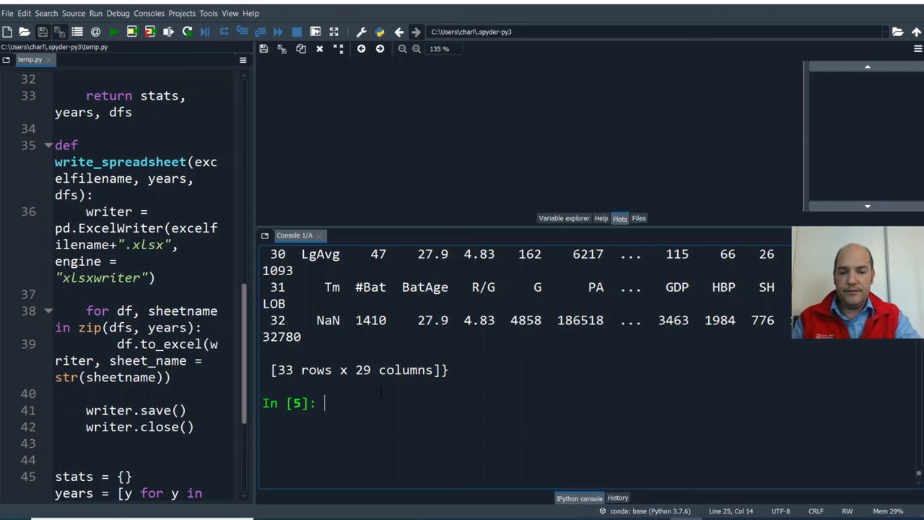
# - Set year = 1963, display its 23-row, 29-column stats table, and begin stats[year].T
pyautogui.write('year')
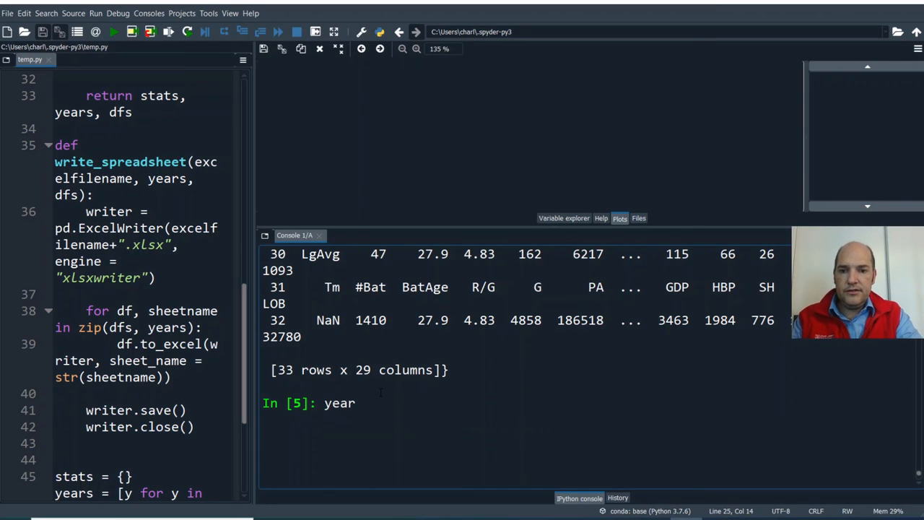
pyautogui.write('= 1')
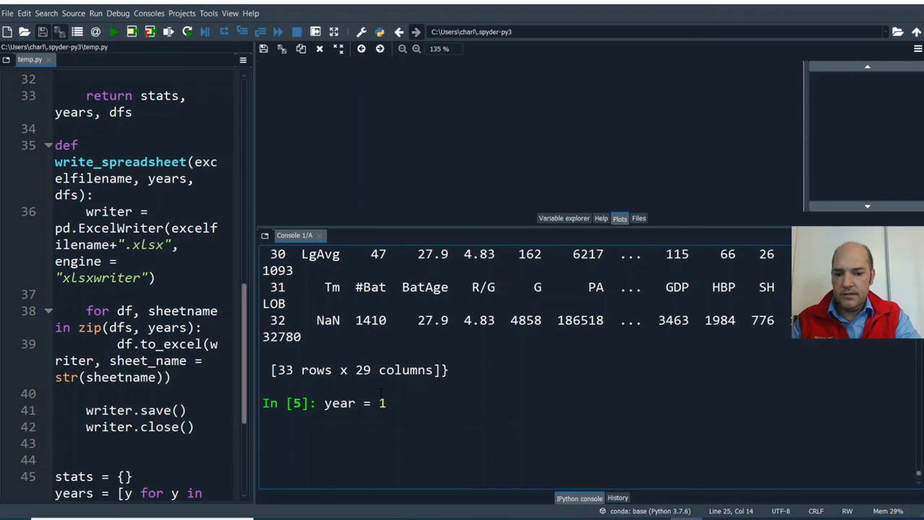
pyautogui.write('963')
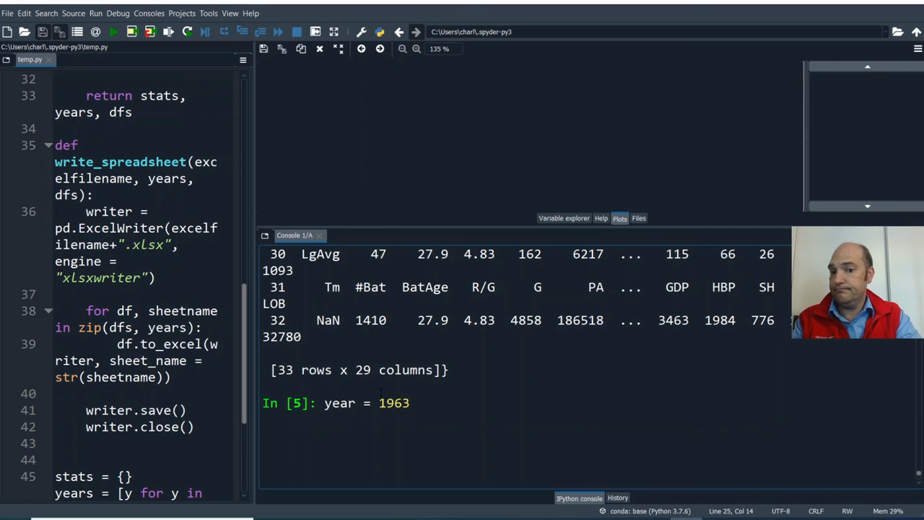
pyautogui.write('stats[')
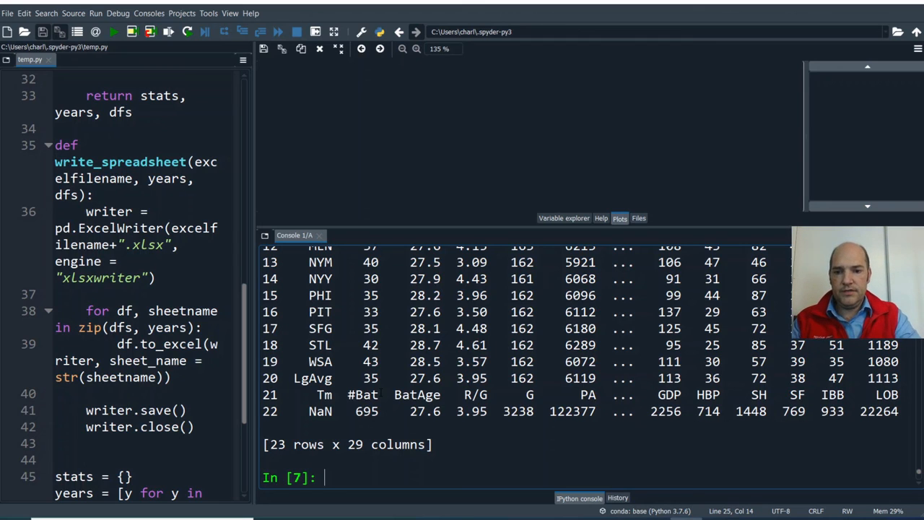
pyautogui.write('stats.')
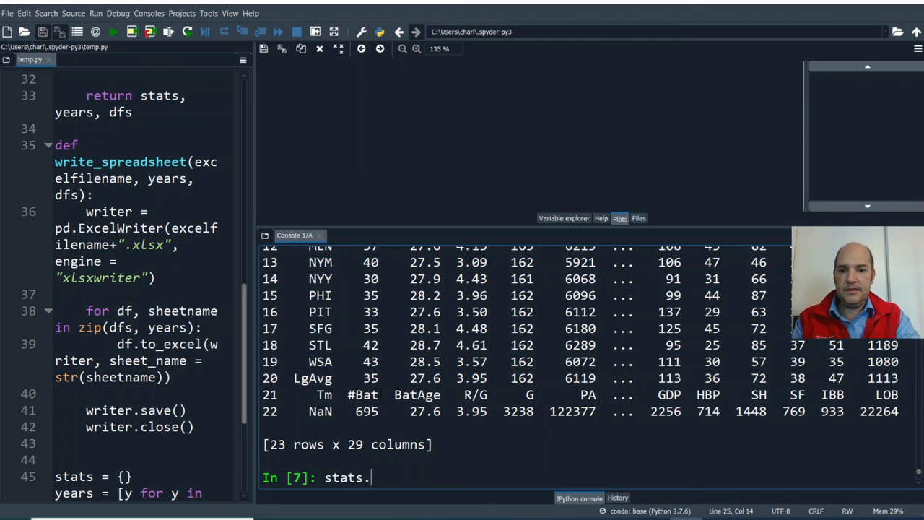
pyautogui.write('[year[')
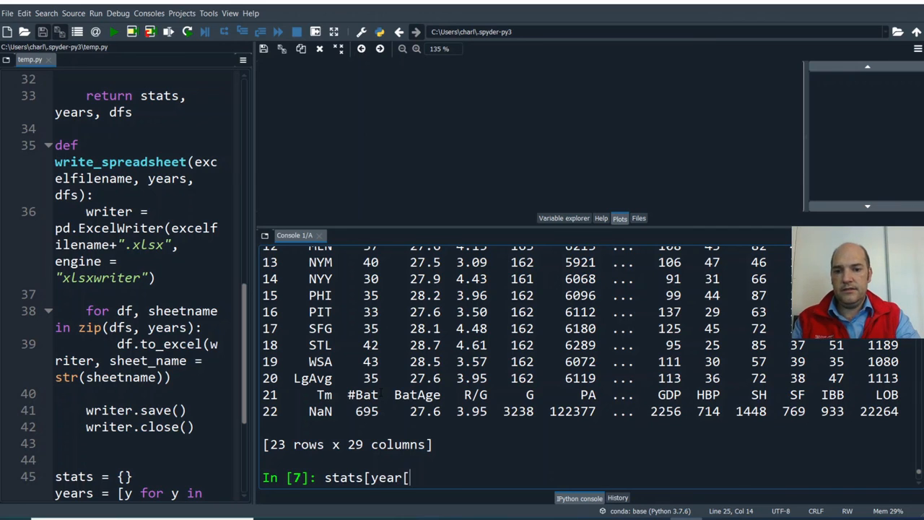
pyautogui.write('].')
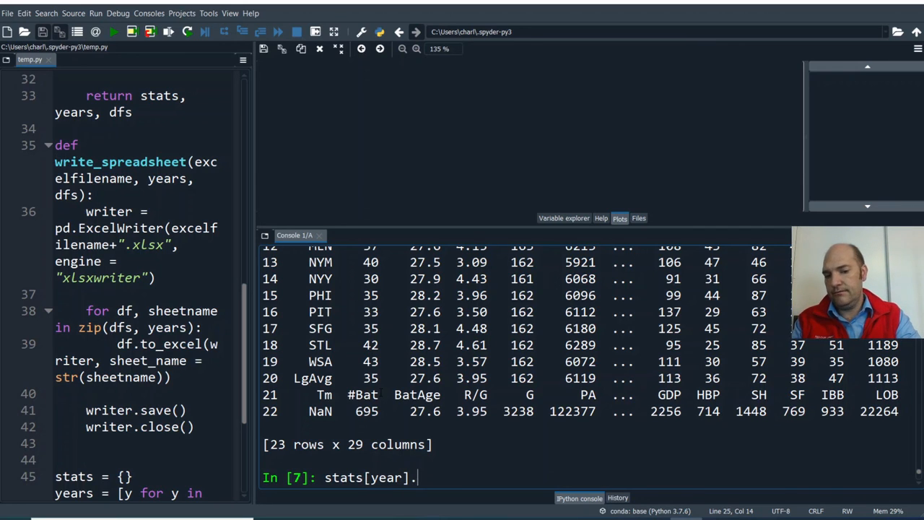
pyautogui.write('T')
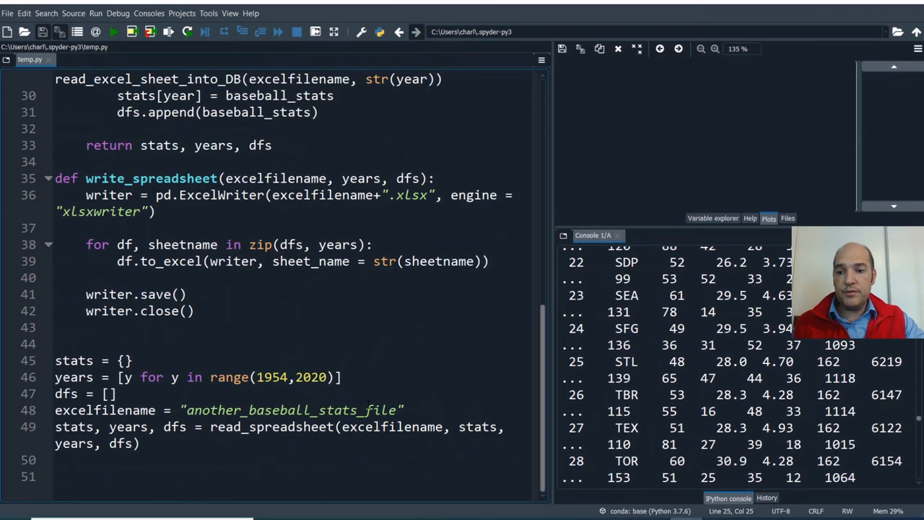
# - Add col_val = 'NYY' and col_name = 'Tm' on new lines after read_spreadsheet
pyautogui.click(195, 459)
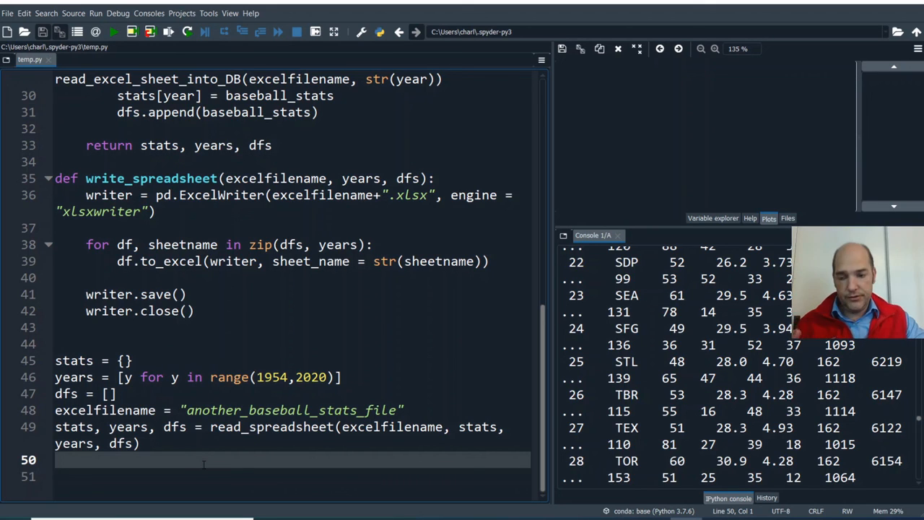
pyautogui.press('enter')
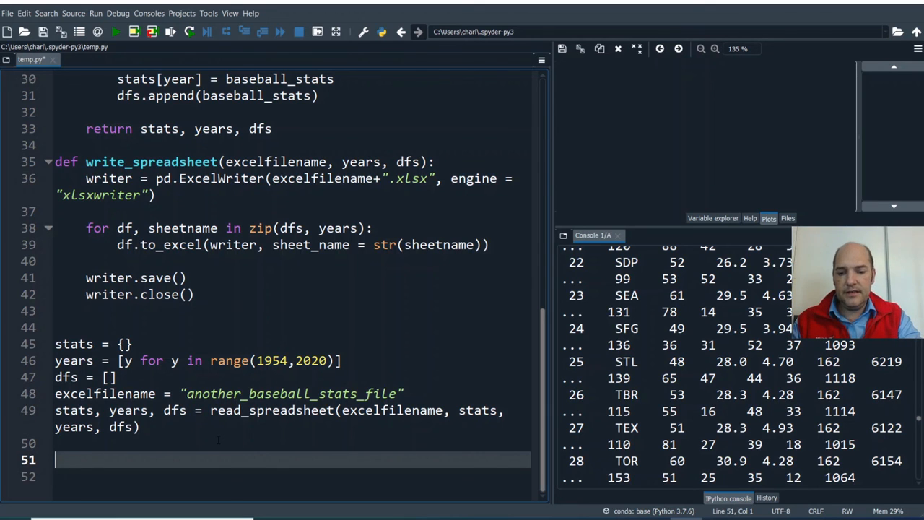
pyautogui.write('col_va')
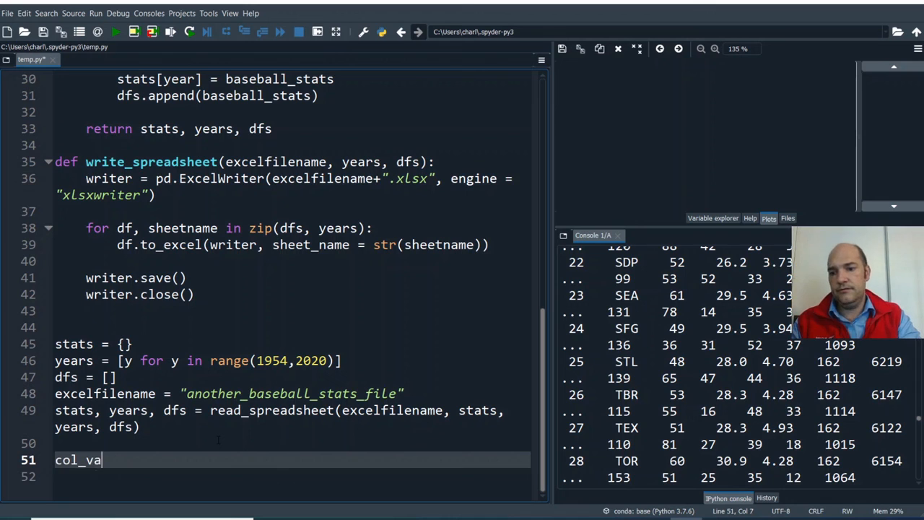
pyautogui.write('l')
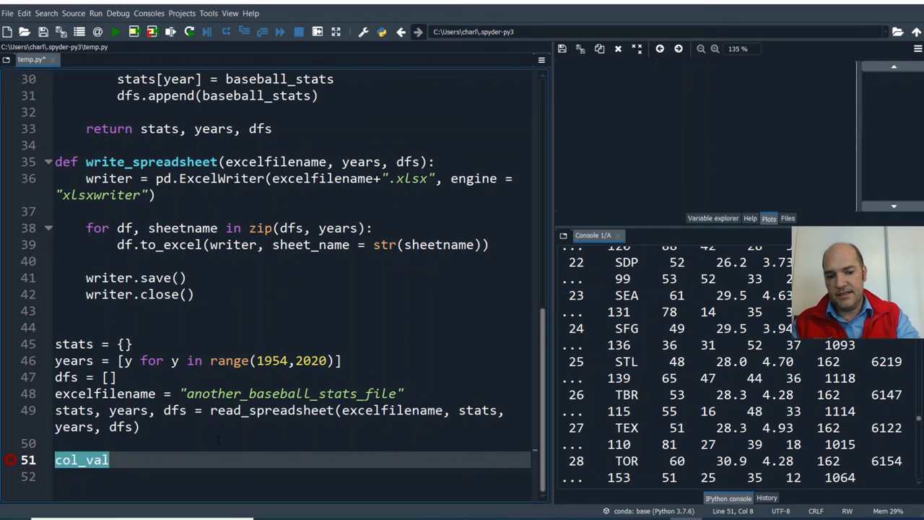
pyautogui.write("= ''")
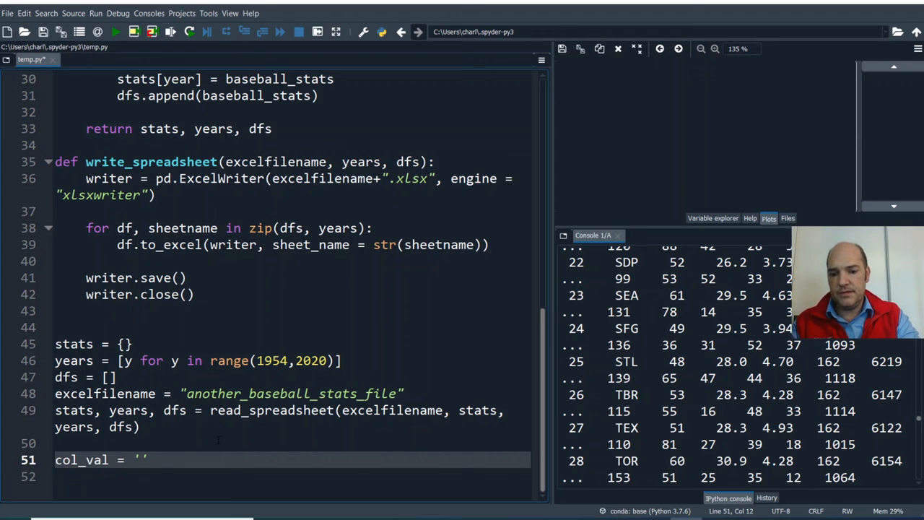
pyautogui.write('NYY')
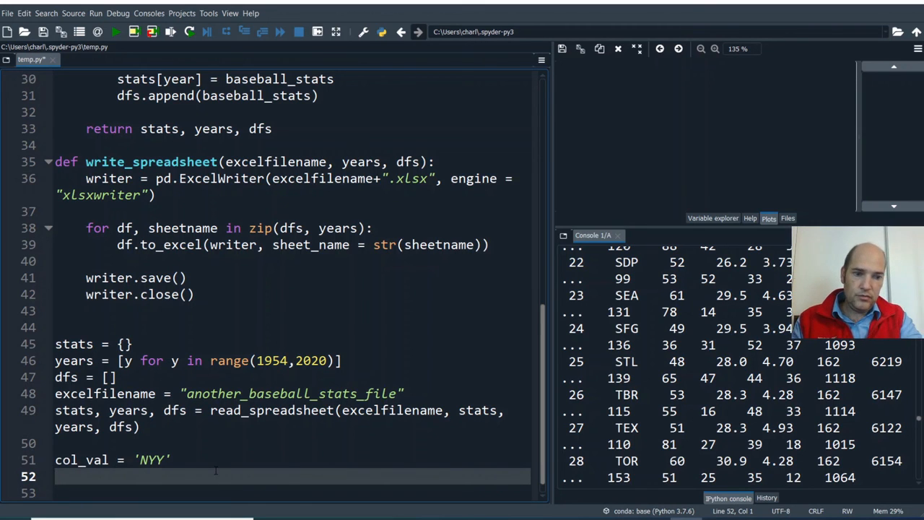
pyautogui.write('col_name')
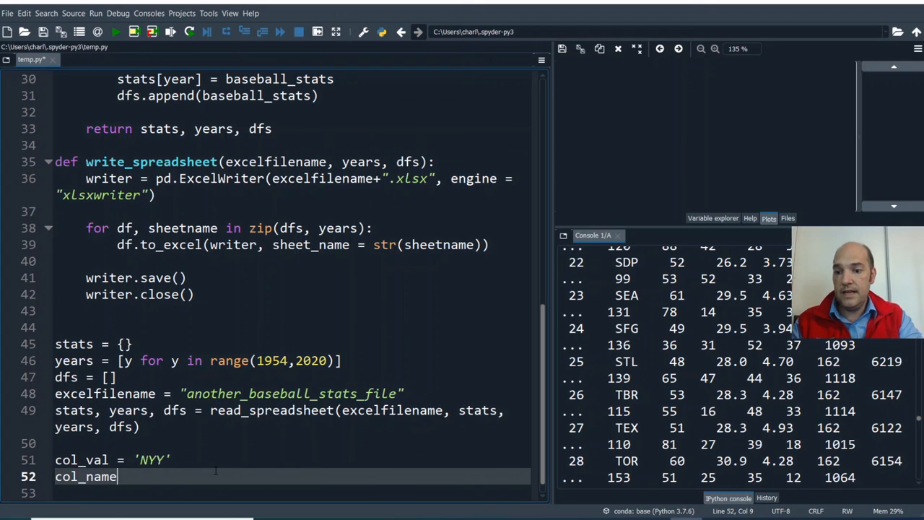
pyautogui.write("= 'Tm'")
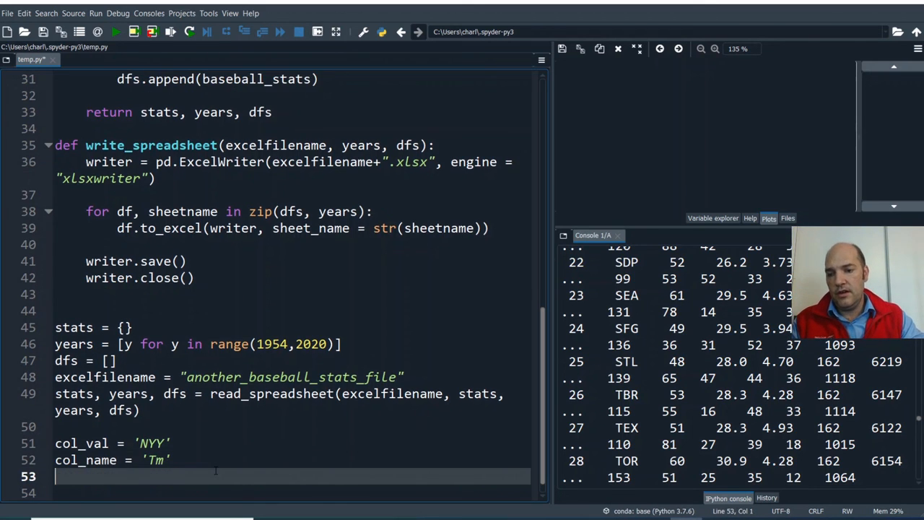
pyautogui.moveTo(39, 453)
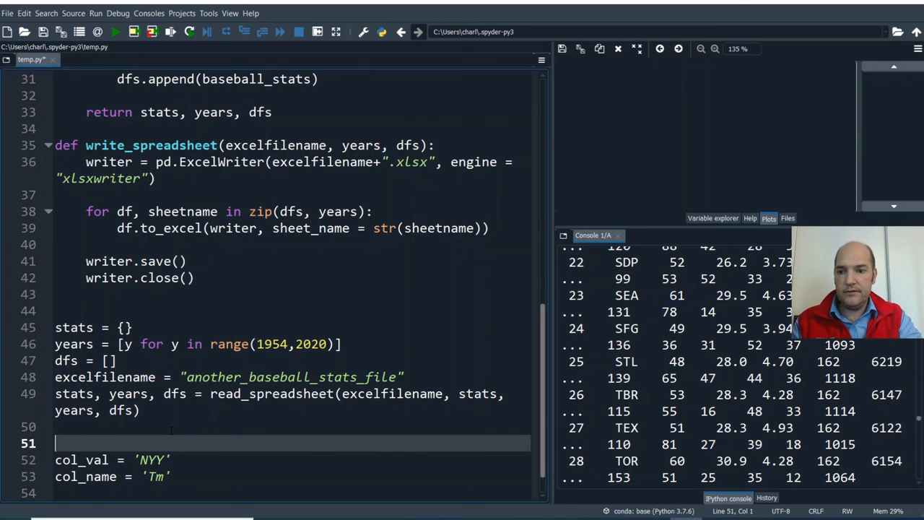
# - Write new_df = pd.DataFrame() on line 51, above col_val and col_name
pyautogui.write('new_df =')
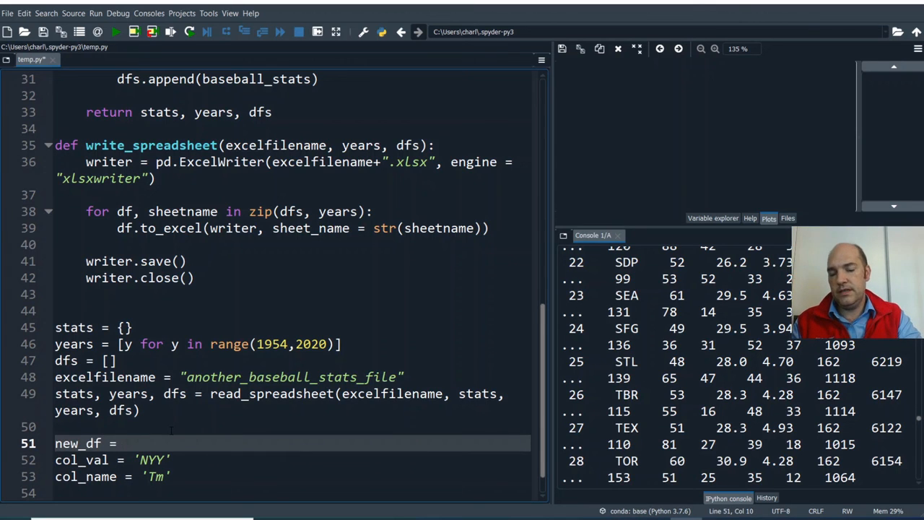
pyautogui.write('pd.')
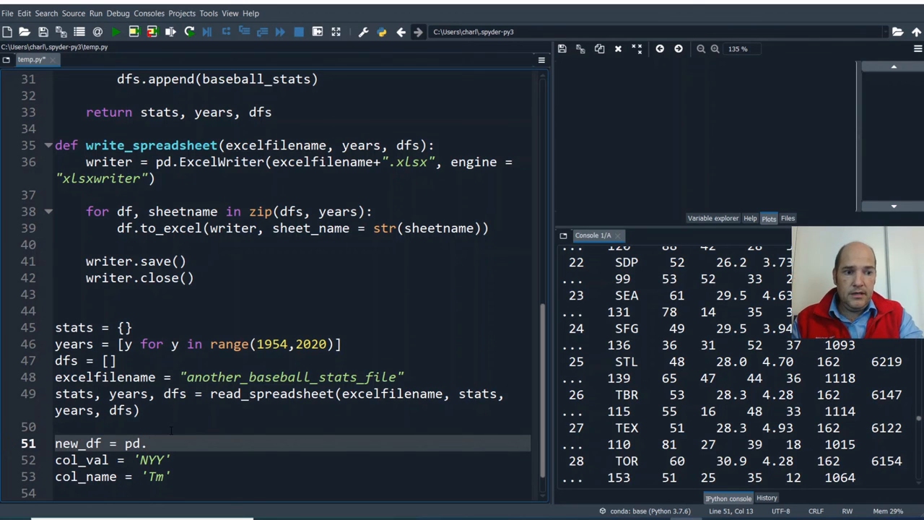
pyautogui.write('DataFram')
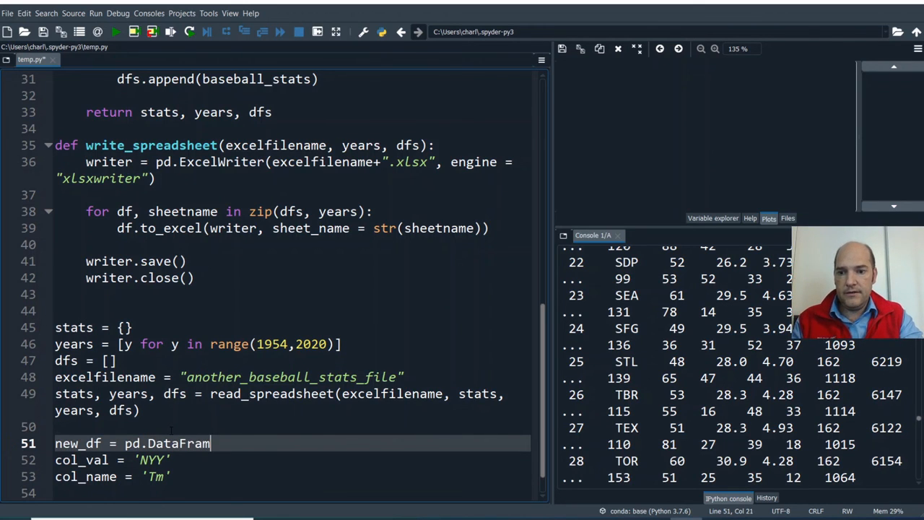
pyautogui.write('()')
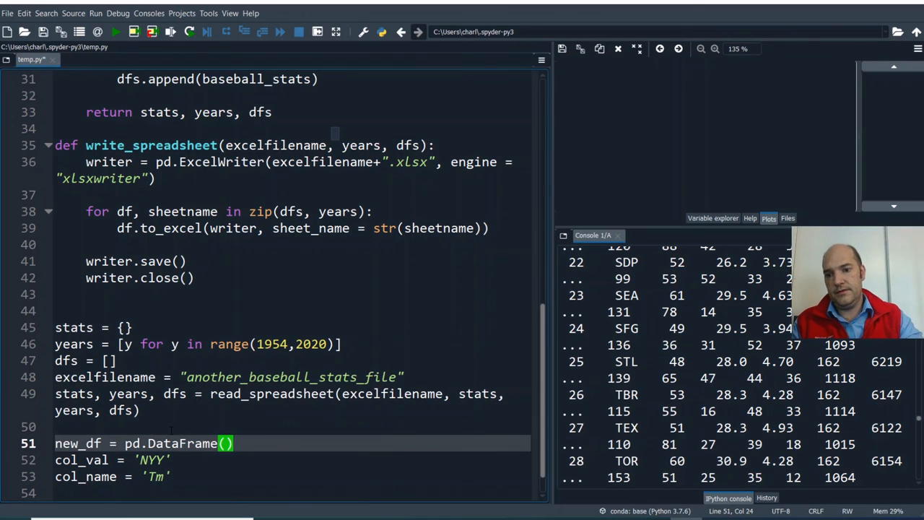
pyautogui.scroll(-3)
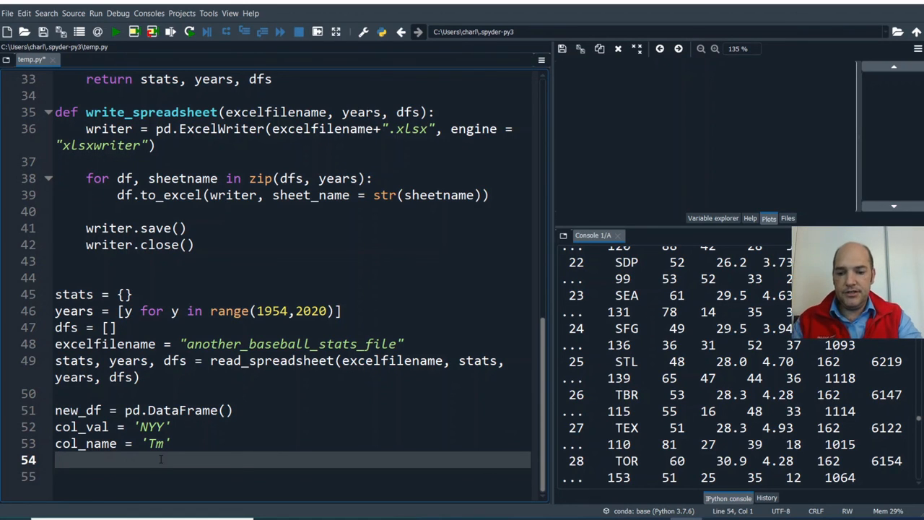
# - Start a for year in years: loop that assigns df = stats[year]
pyautogui.write('for year in years:')
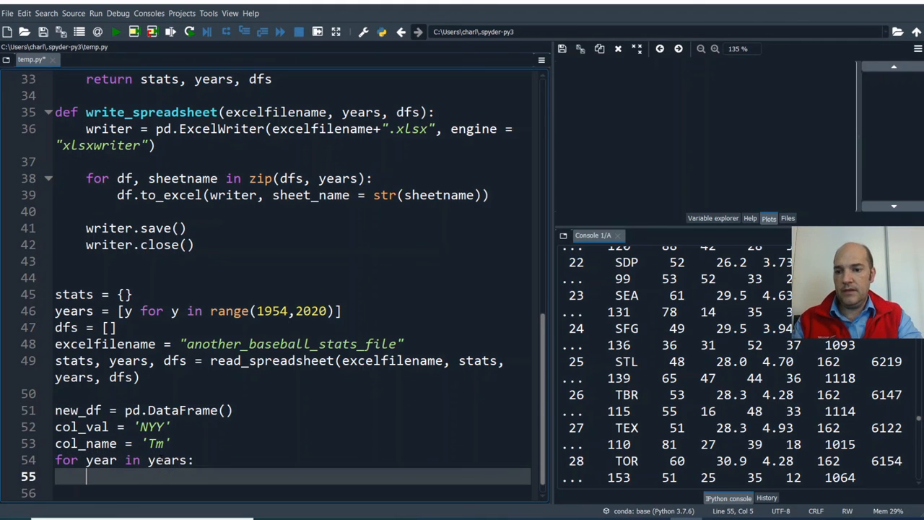
pyautogui.write('stats[uy]')
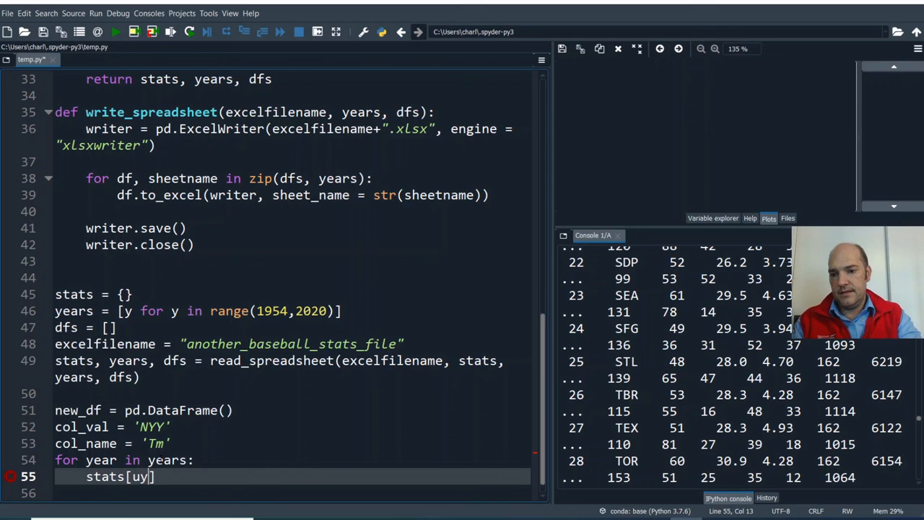
pyautogui.press('backspace')
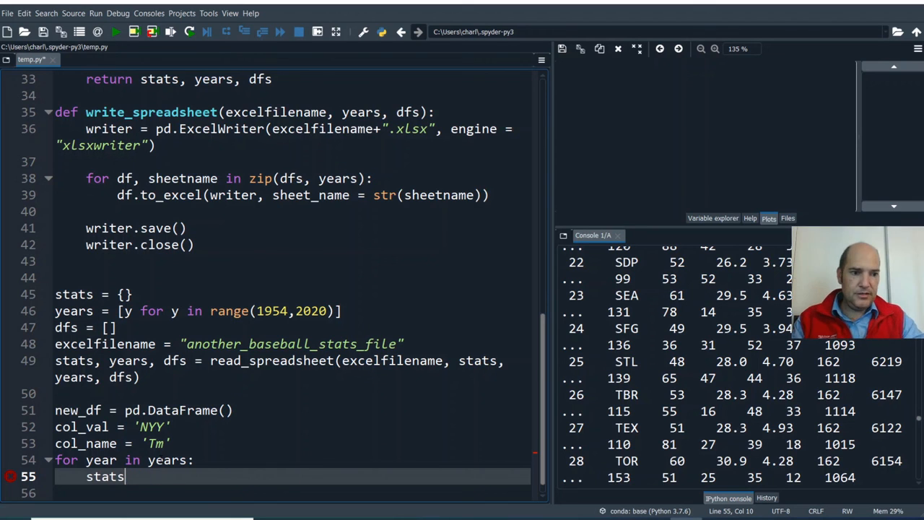
pyautogui.doubleClick(104, 476)
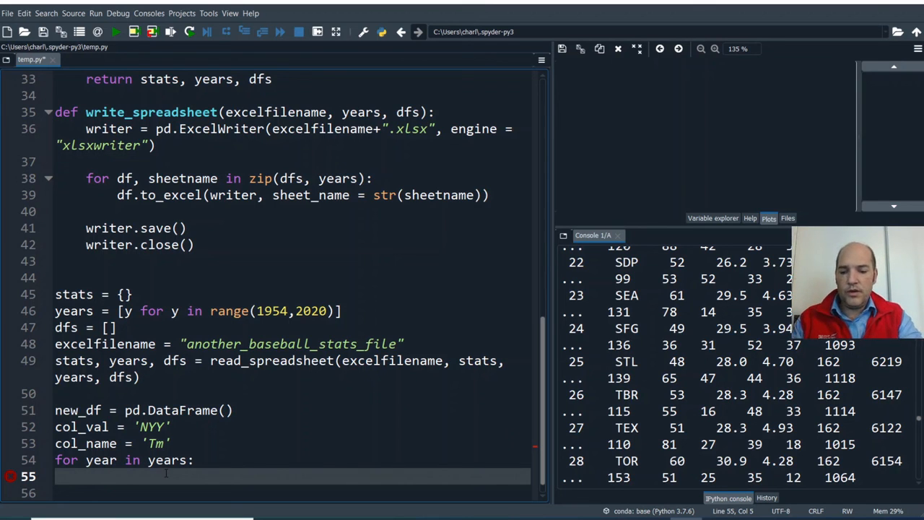
pyautogui.write('df =')
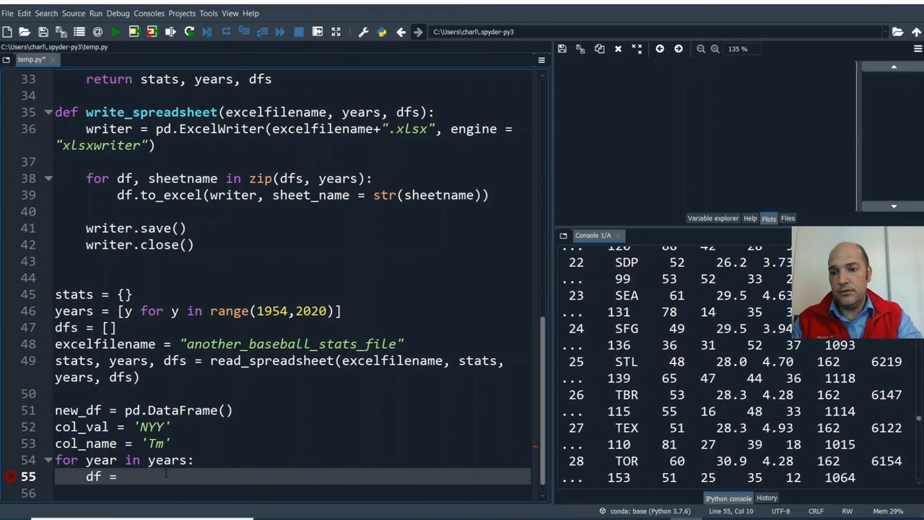
pyautogui.write('stat')
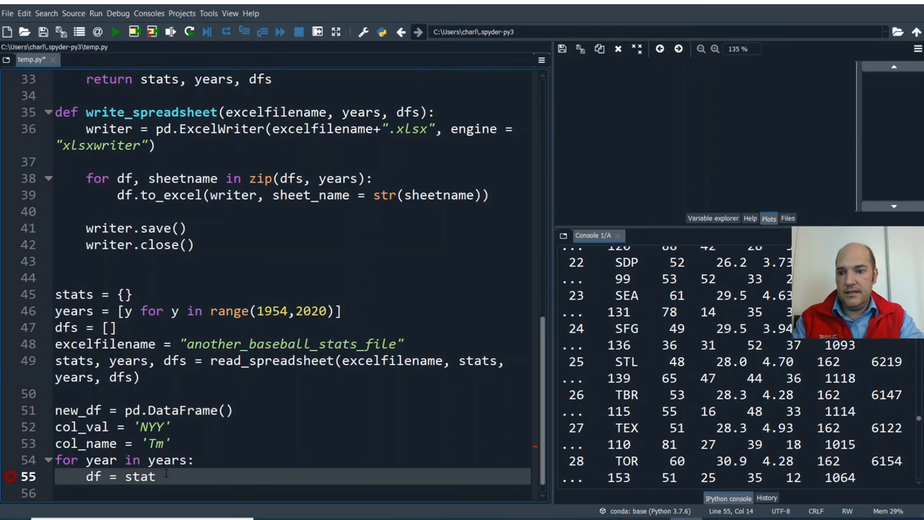
pyautogui.write('[ea]')
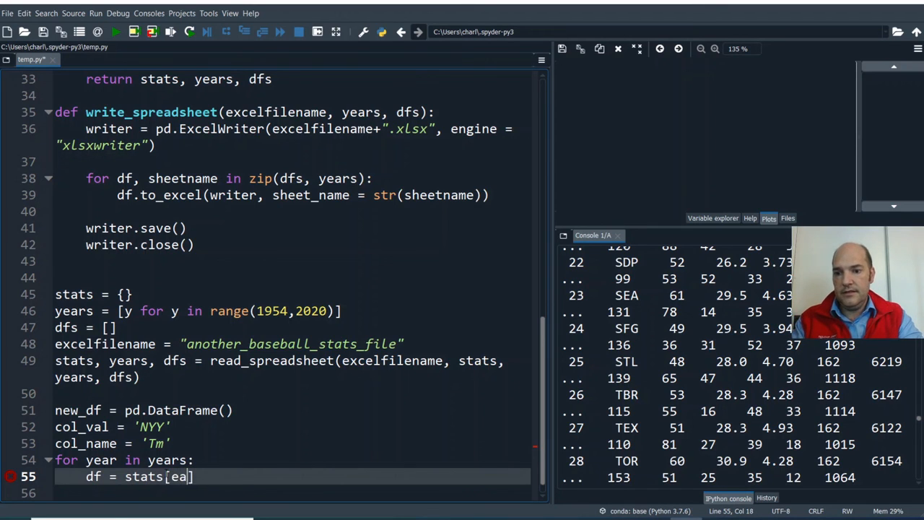
pyautogui.write('yea')
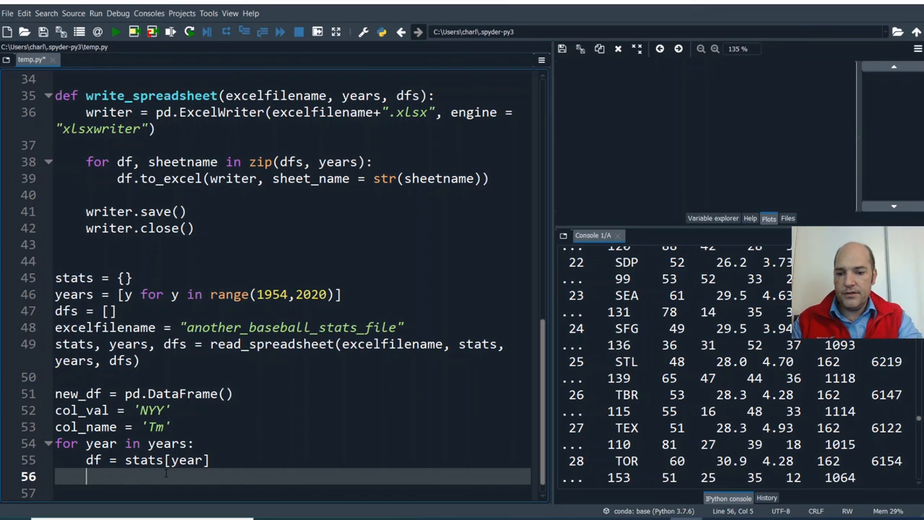
# - Select the NYY rows with row = df.loc[df[col_name]==col_val]
pyautogui.write('row =')
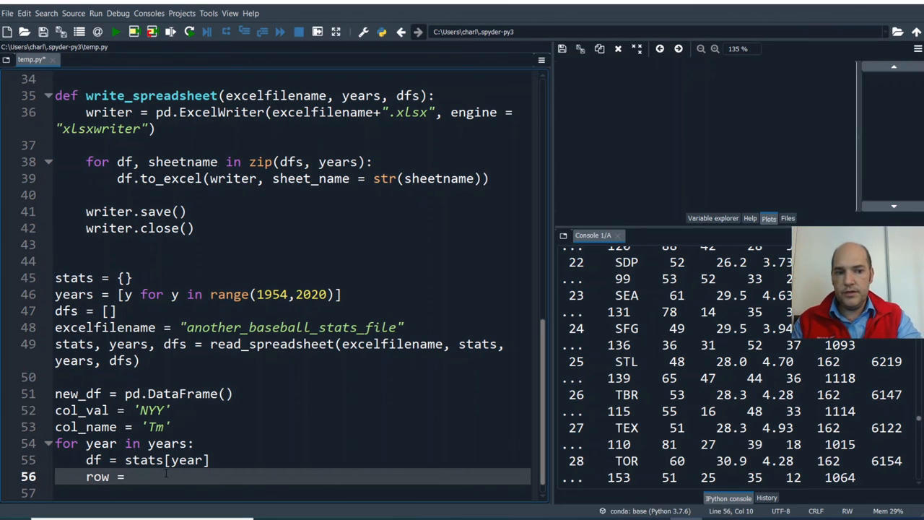
pyautogui.write('df.l')
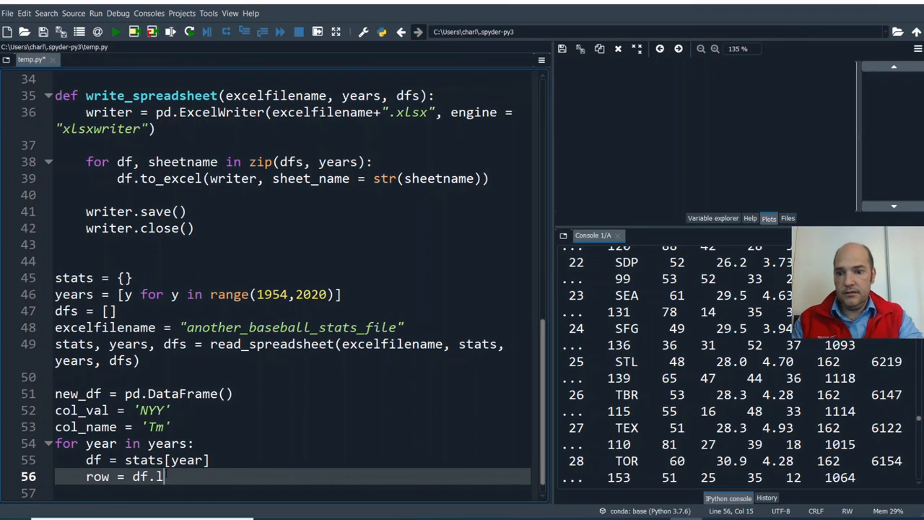
pyautogui.write('oc[')
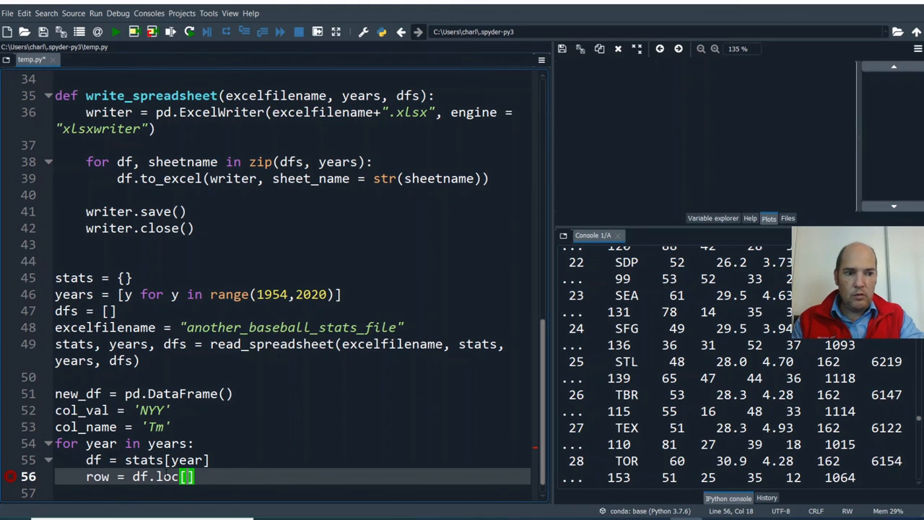
pyautogui.write('df')
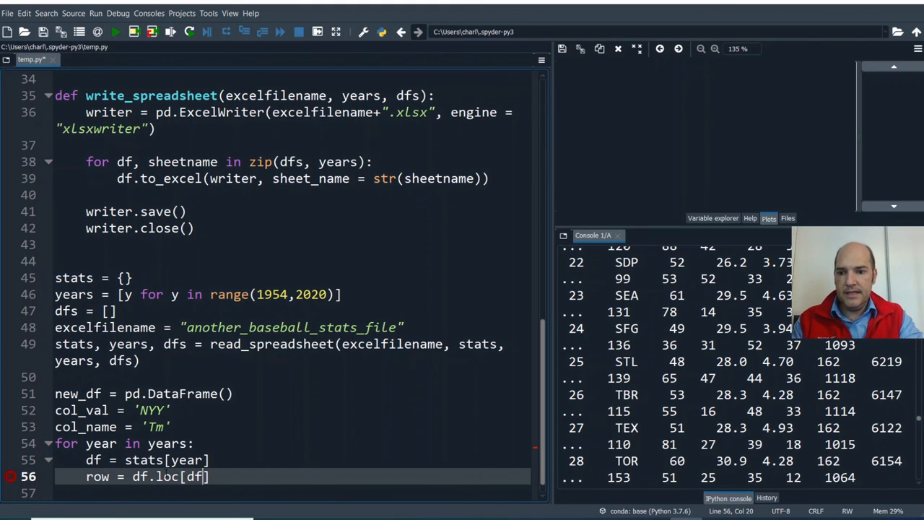
pyautogui.write('[]')
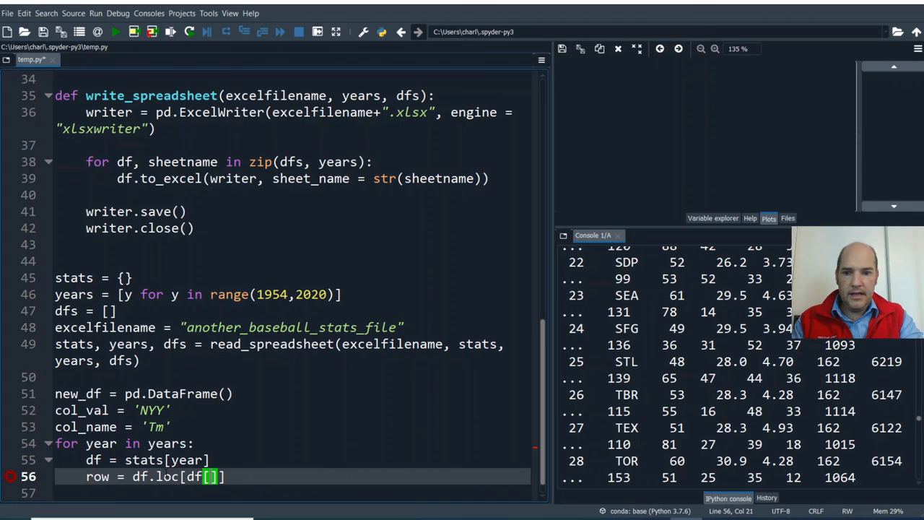
pyautogui.write('col_name')
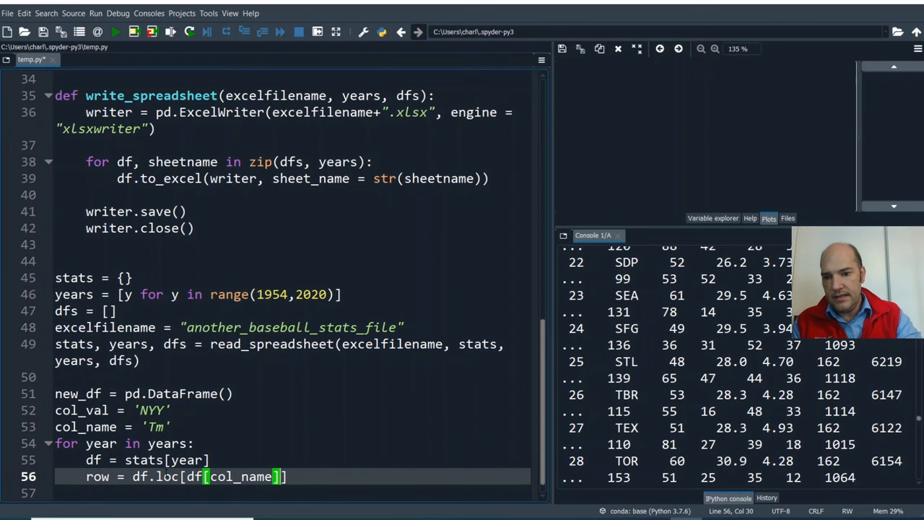
pyautogui.write('==')
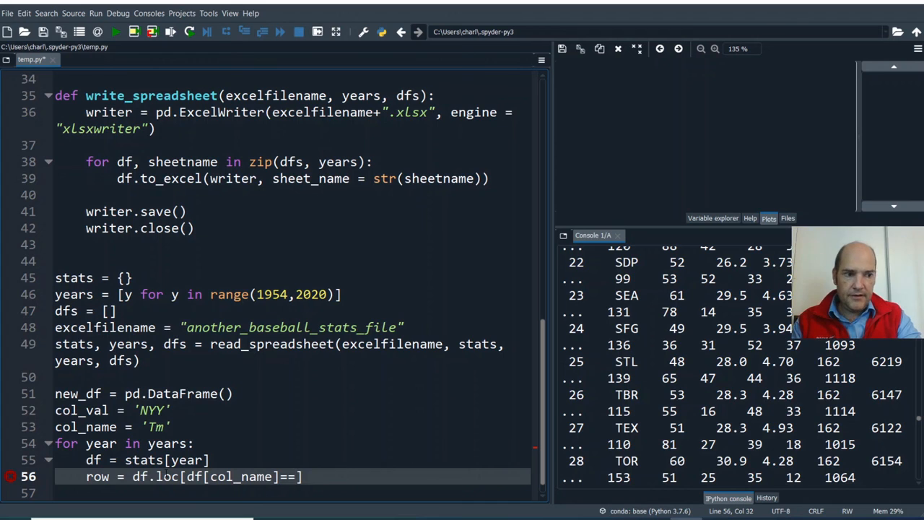
pyautogui.write('col_val')
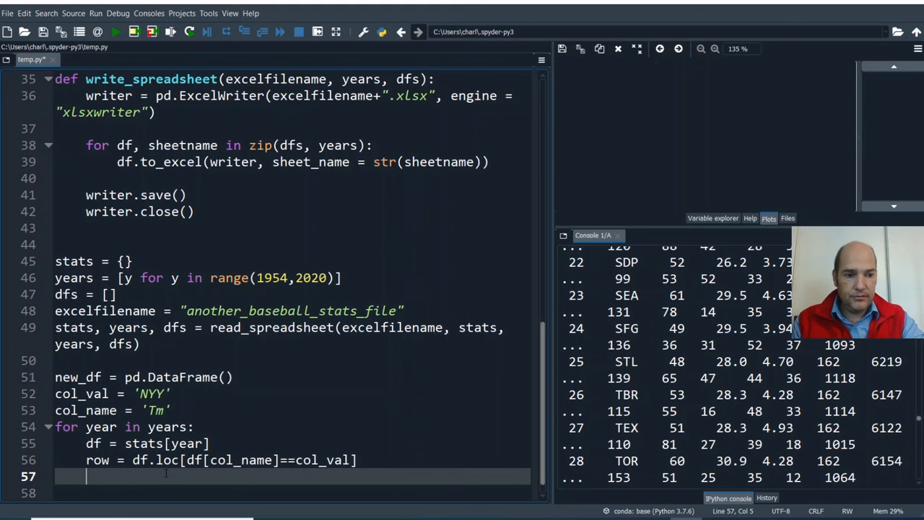
# - Write row[:,'year'] = year on line 57 so filtered rows get the current year
pyautogui.write('row')
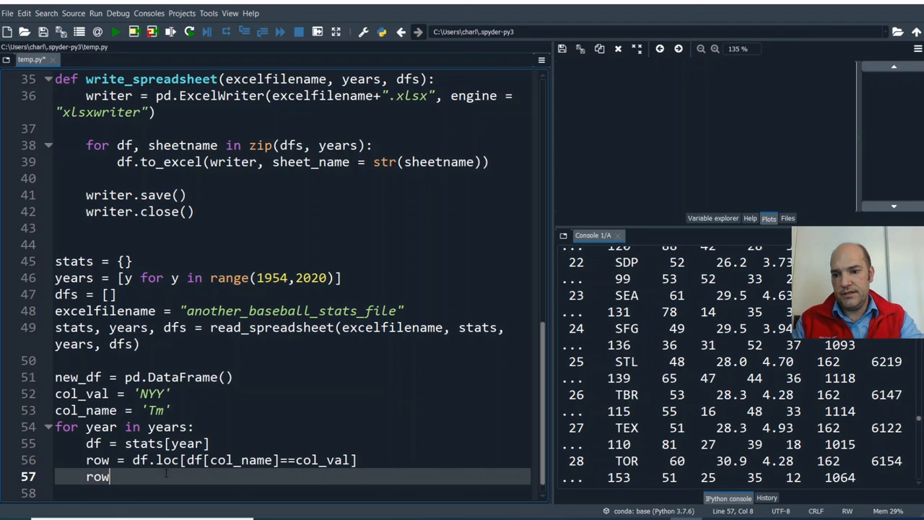
pyautogui.write('row')
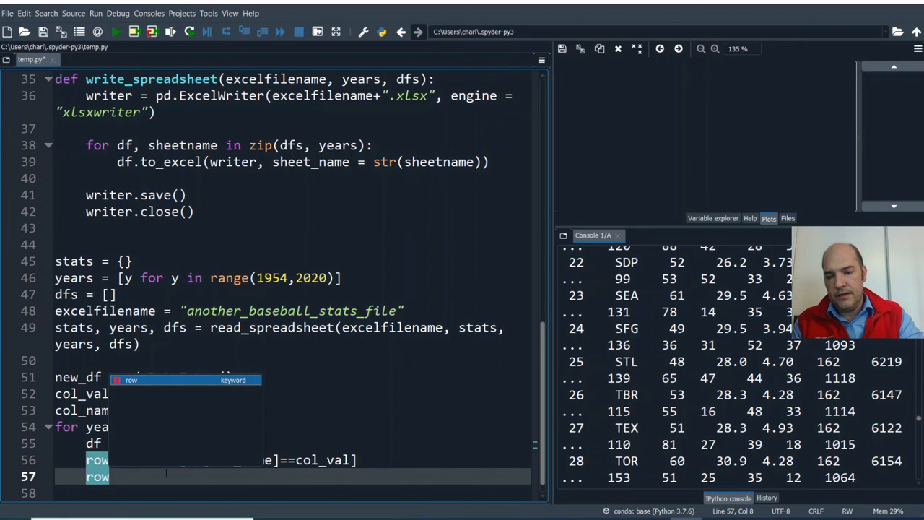
pyautogui.write('[')
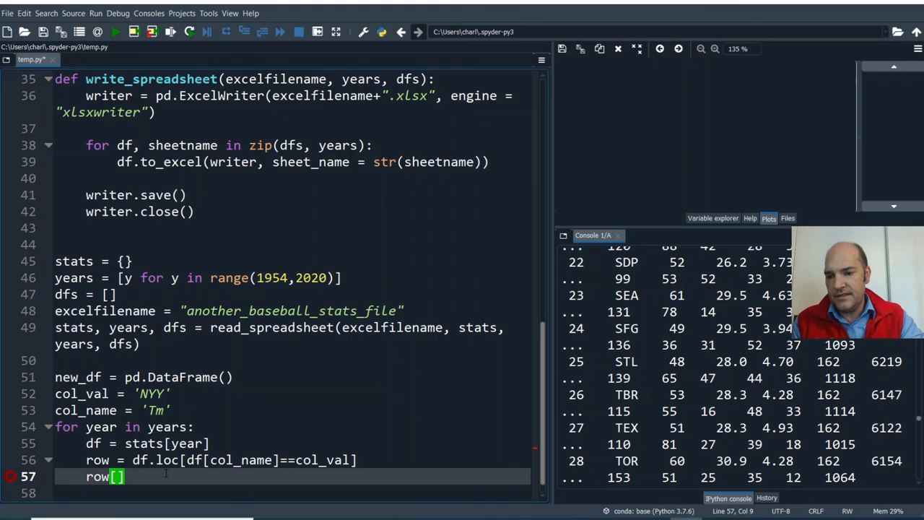
pyautogui.write(':,')
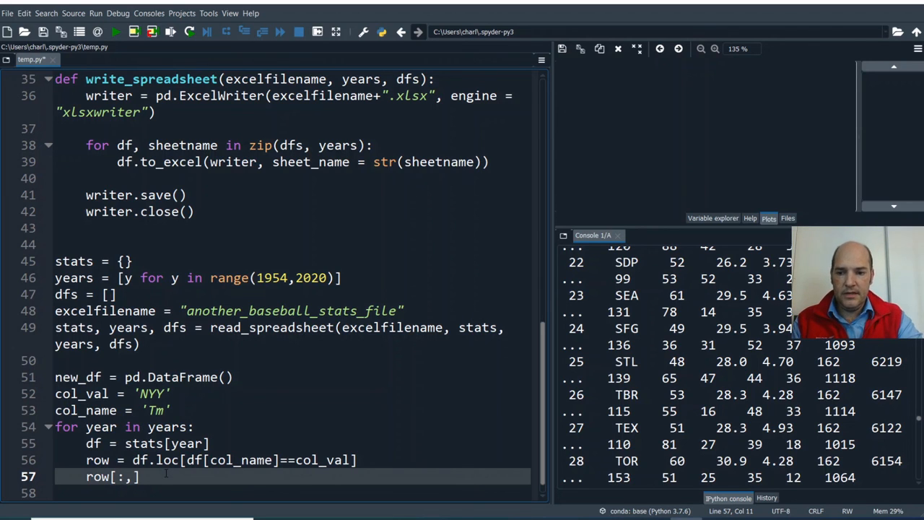
pyautogui.write("''")
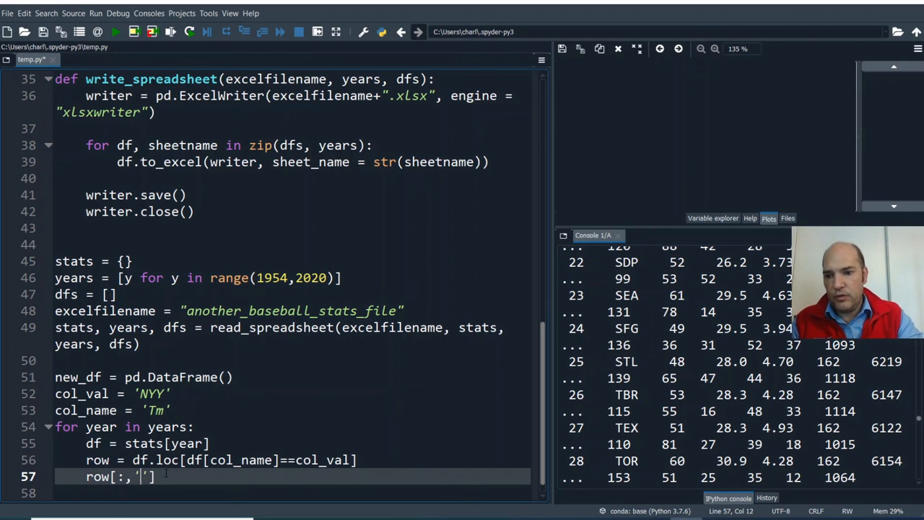
pyautogui.write('year')
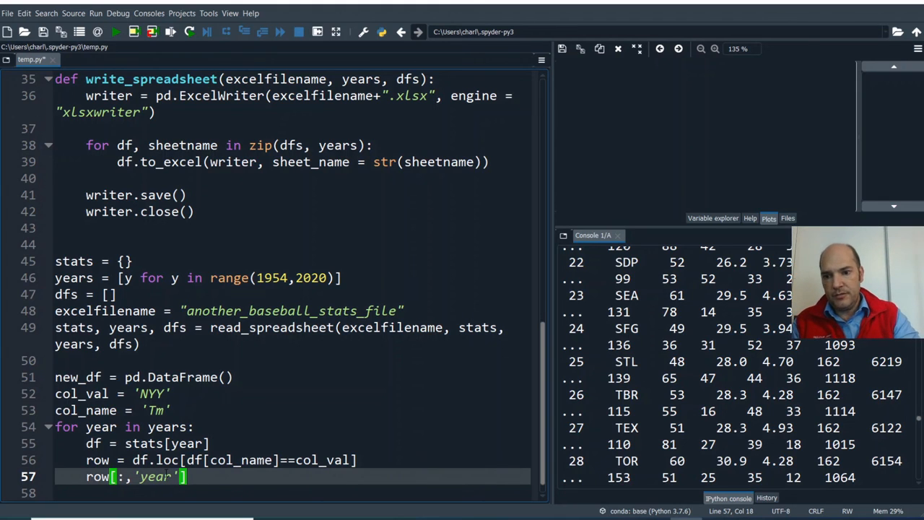
pyautogui.write('= year')
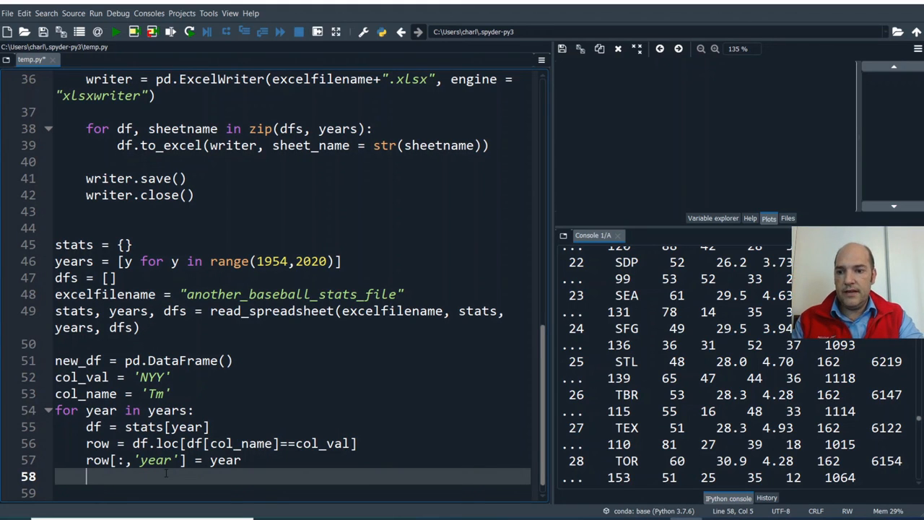
# - Add new_df = new_df.append(row, ignore_index = True) as the loop's final line
pyautogui.write('new_df =')
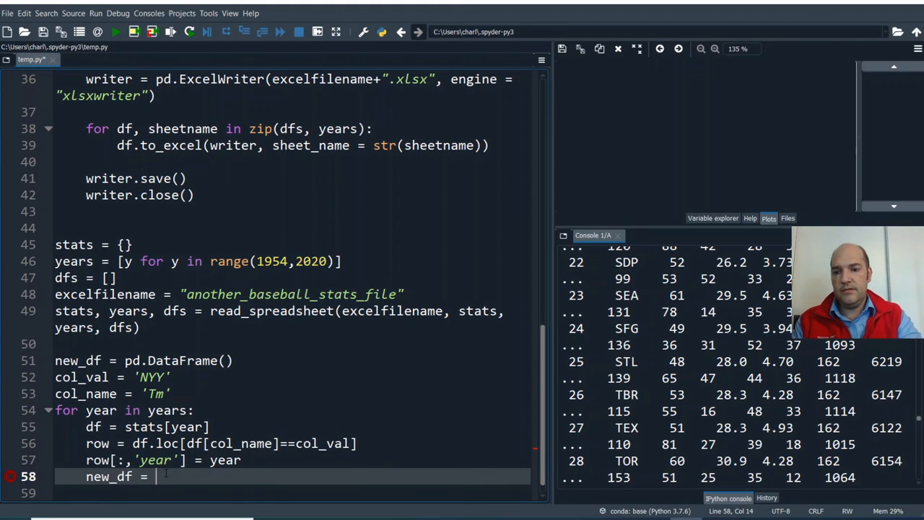
pyautogui.write('new')
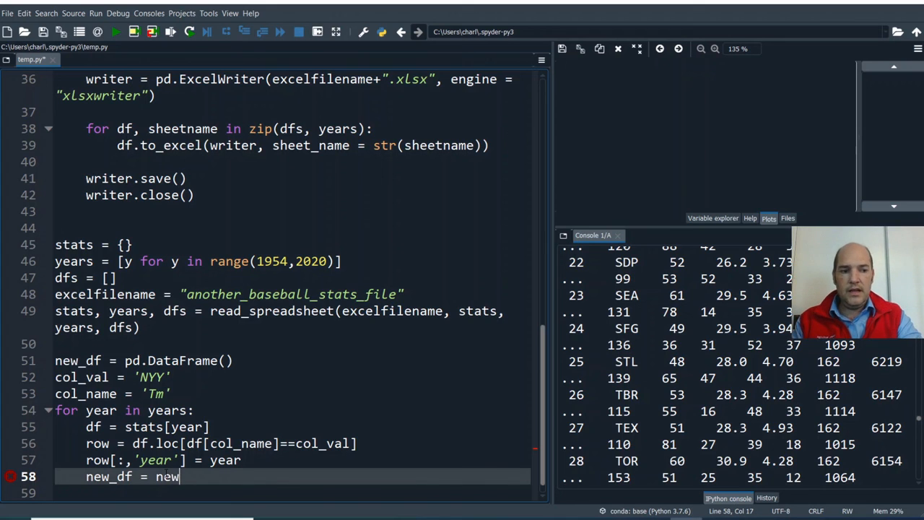
pyautogui.write('_df')
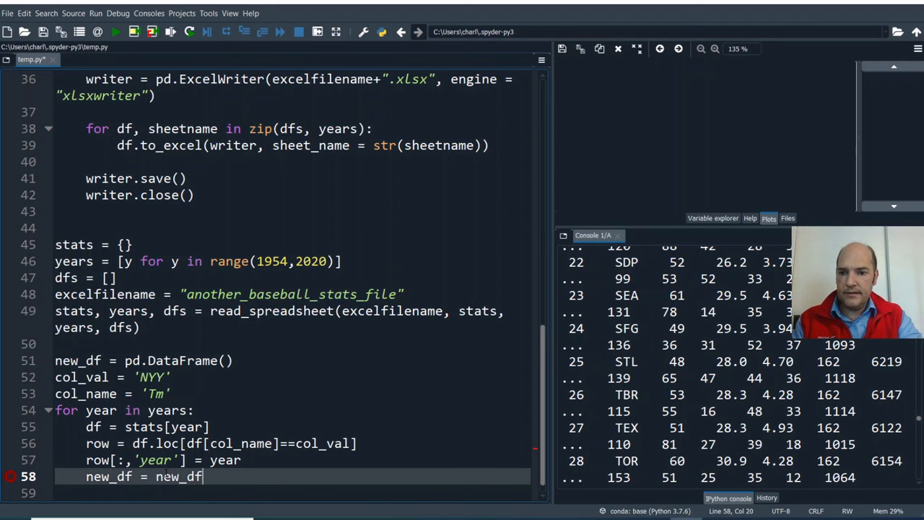
pyautogui.write('.appen')
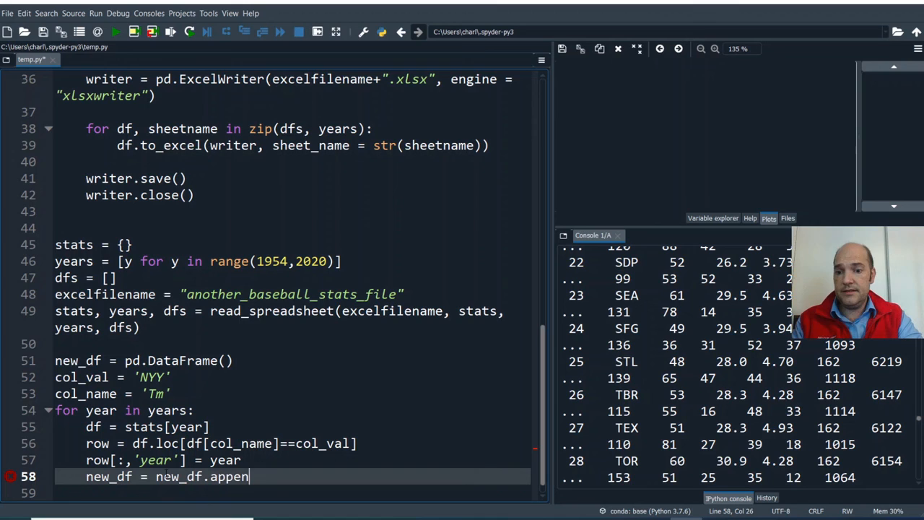
pyautogui.write('d()')
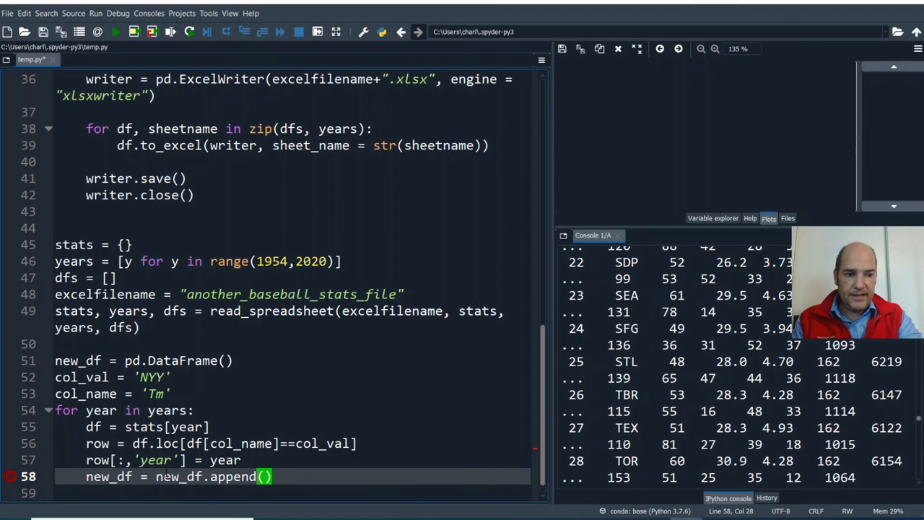
pyautogui.write('row')
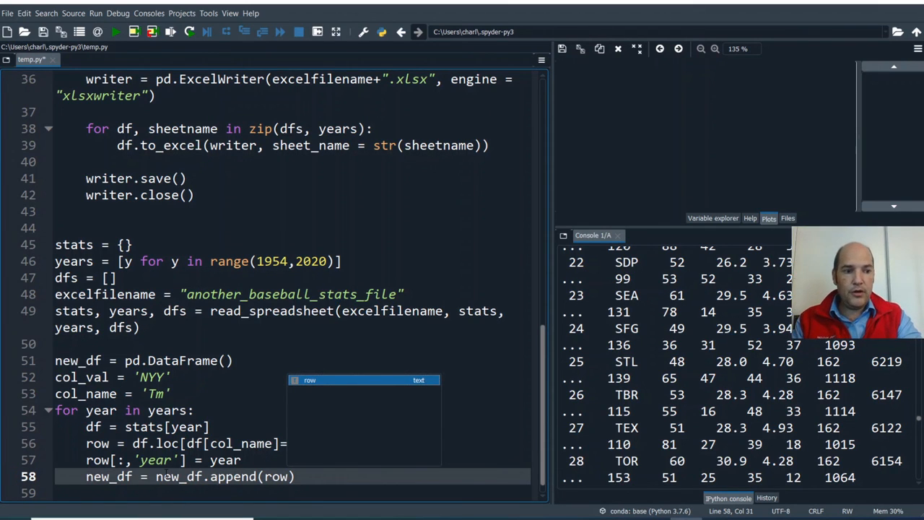
pyautogui.write('==col_val]')
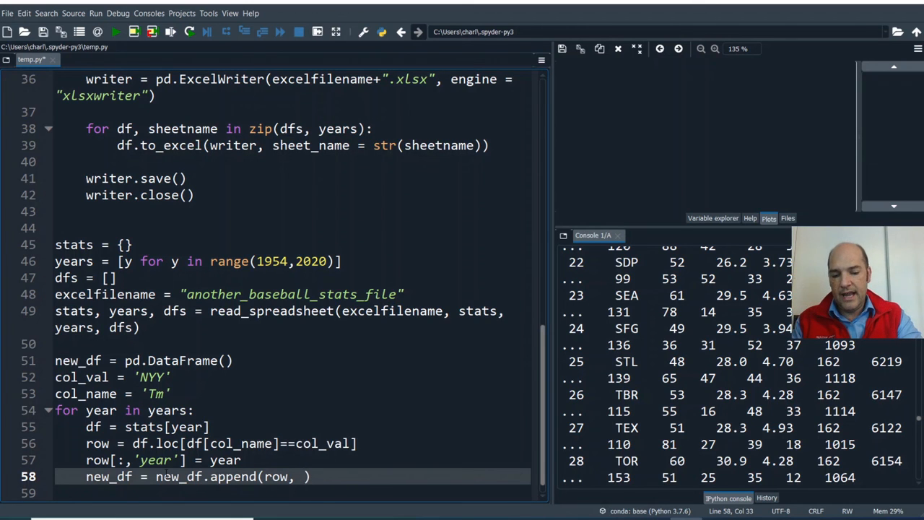
pyautogui.write('in')
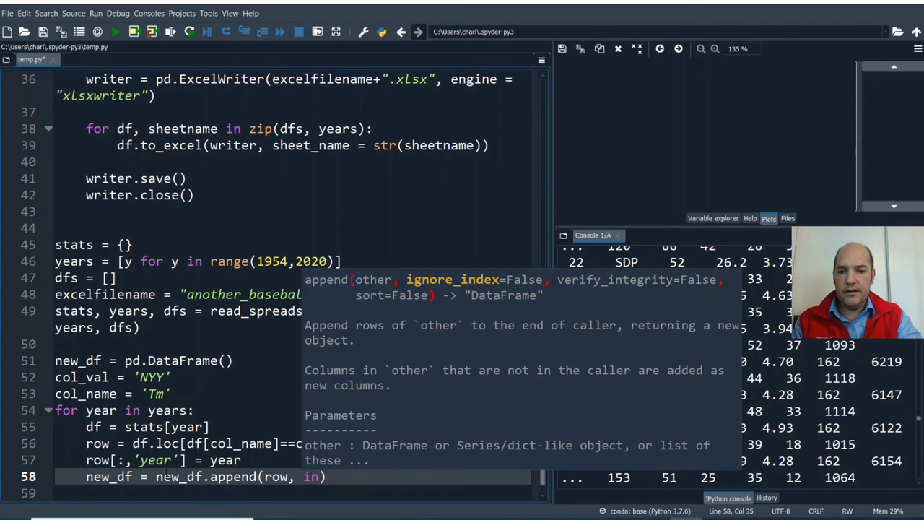
pyautogui.write('gnore_index = Tur')
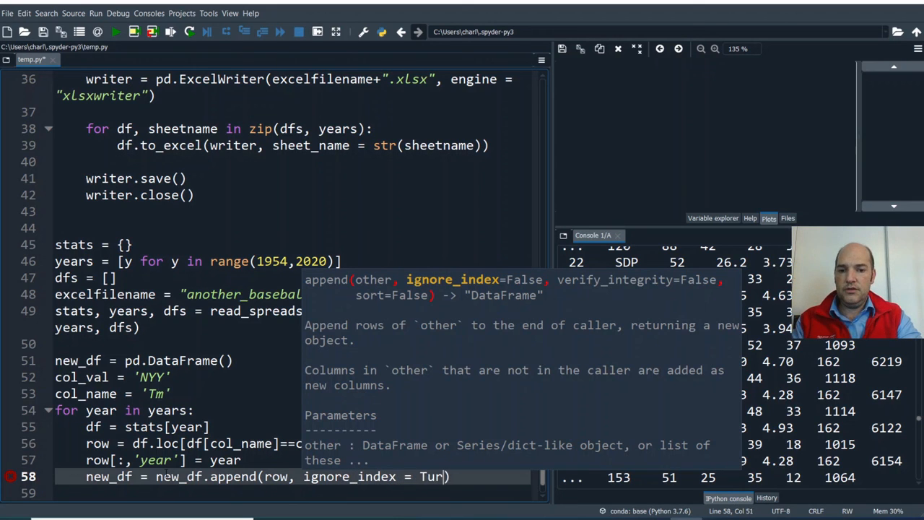
pyautogui.write('e')
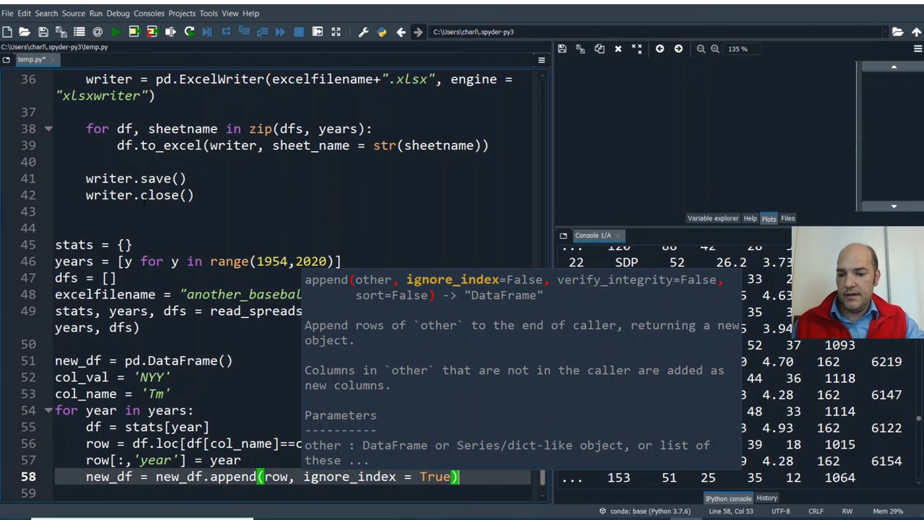
# - Run temp.py and locate the traceback's failing line 57, row[:,'year'] = year
pyautogui.click(115, 31)
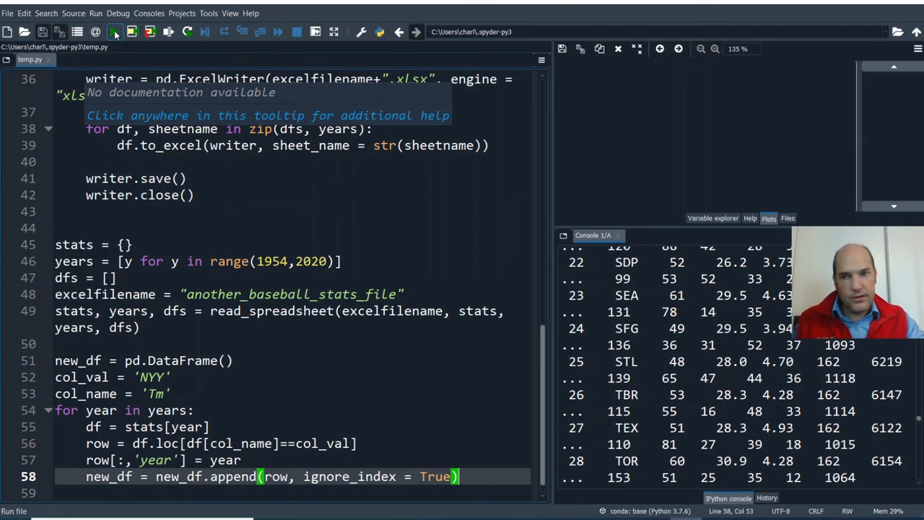
pyautogui.click(114, 31)
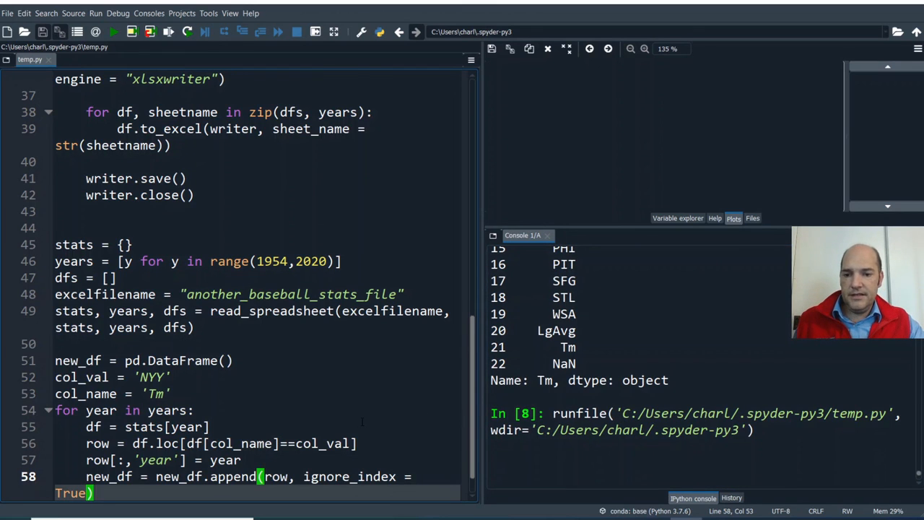
pyautogui.scroll(-3)
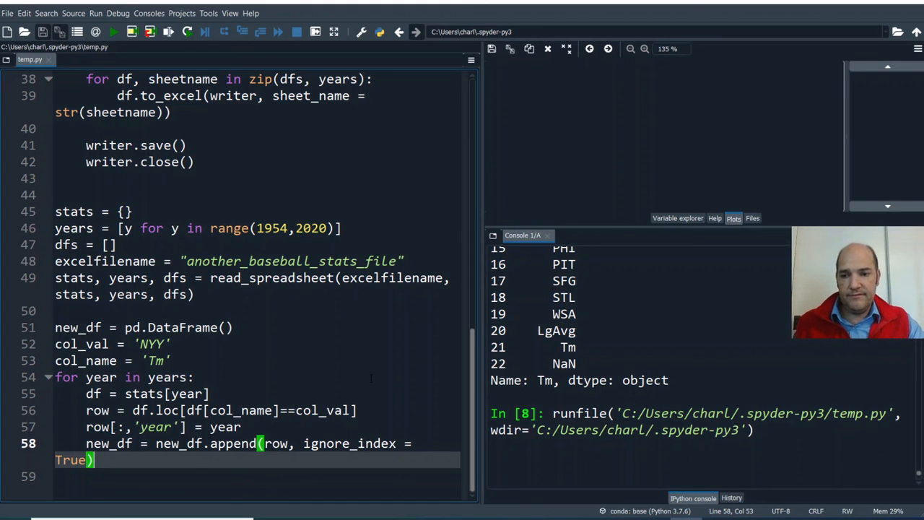
pyautogui.click(115, 31)
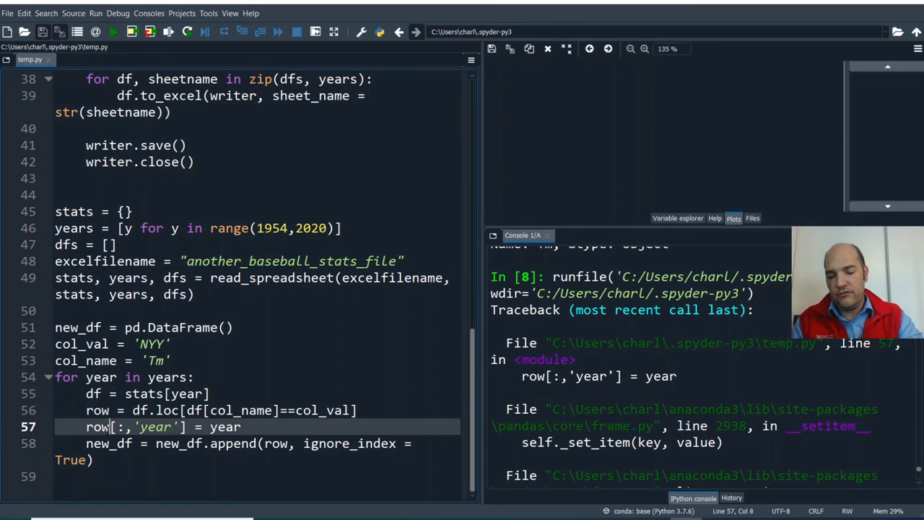
# - Insert .loc after row on line 57
pyautogui.write('.loc')
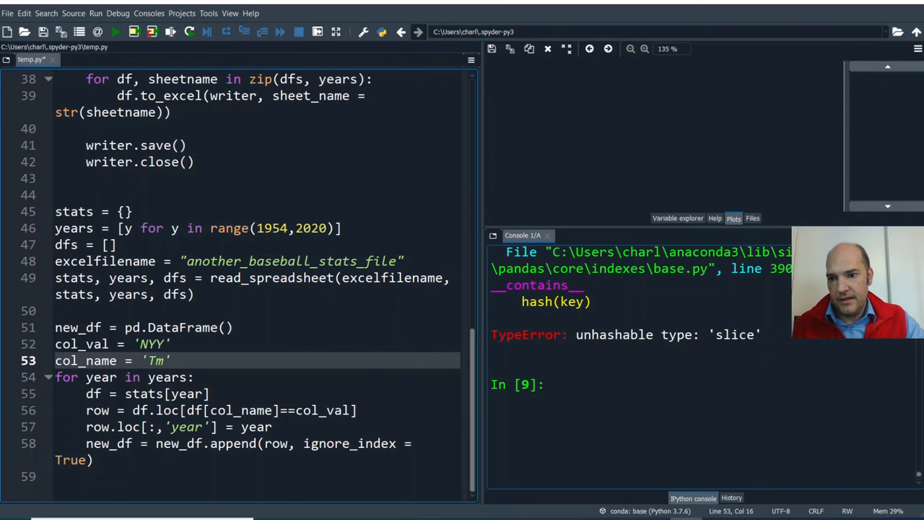
# - Run lines 51–58 in the console and highlight the SettingWithCopyWarning in the output
pyautogui.moveTo(55, 327); pyautogui.dragTo(93, 460)
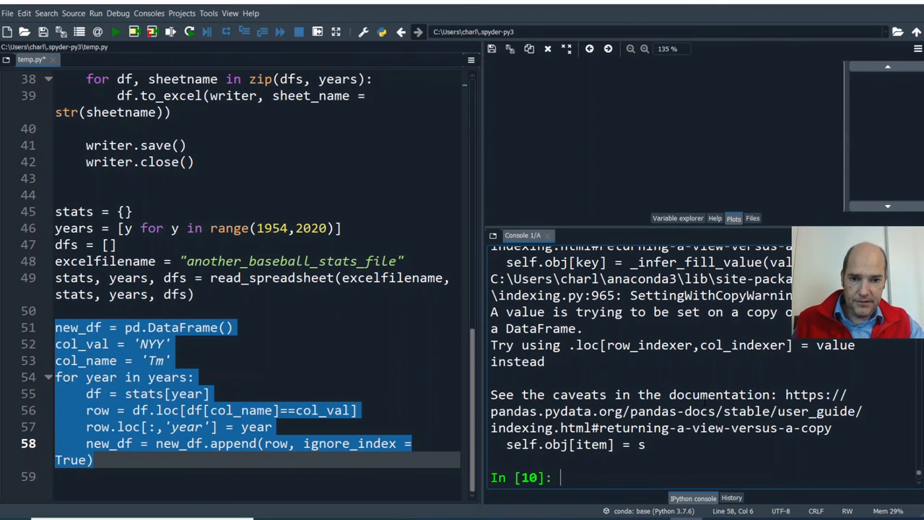
pyautogui.scroll(-3)
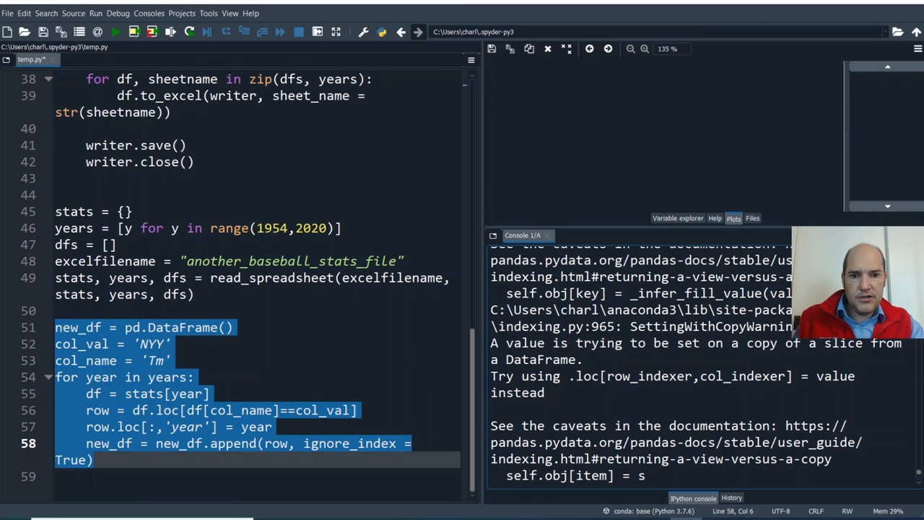
pyautogui.doubleClick(626, 376)
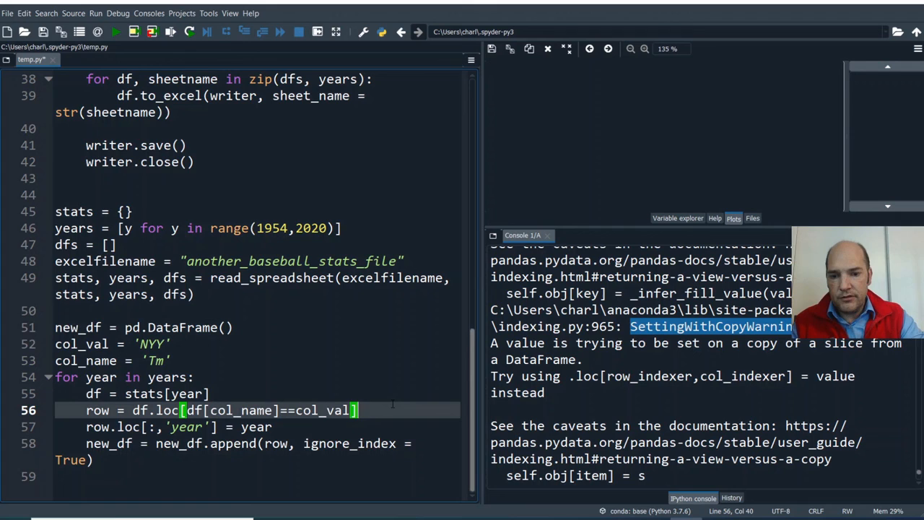
# - Append .copy() to the df.loc[df[col_name]==col_val] filter on line 56
pyautogui.write('.cop')
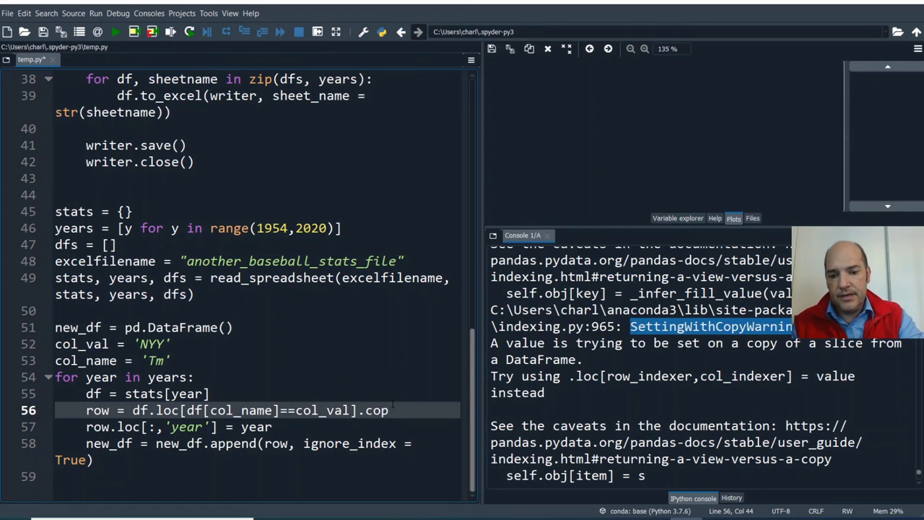
pyautogui.write('()')
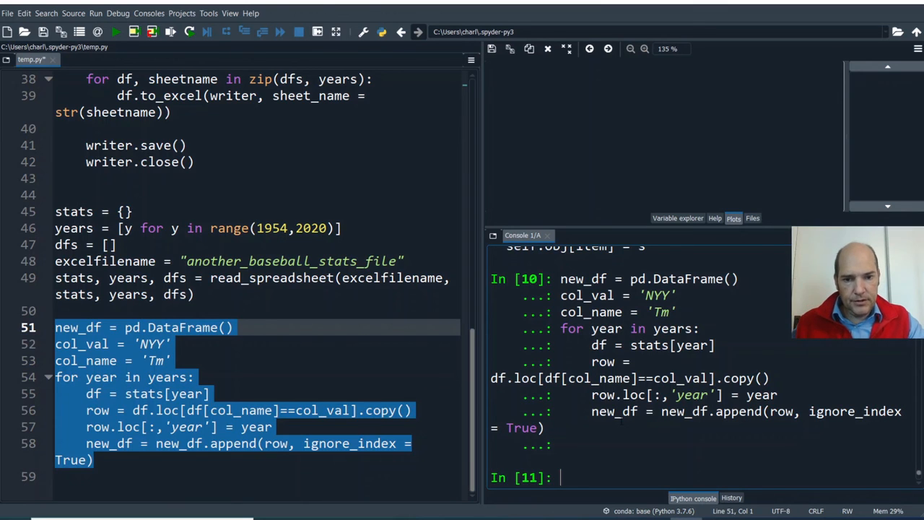
# - Evaluate new_df in the console and scroll through the 66-row NYY table
pyautogui.write('n')
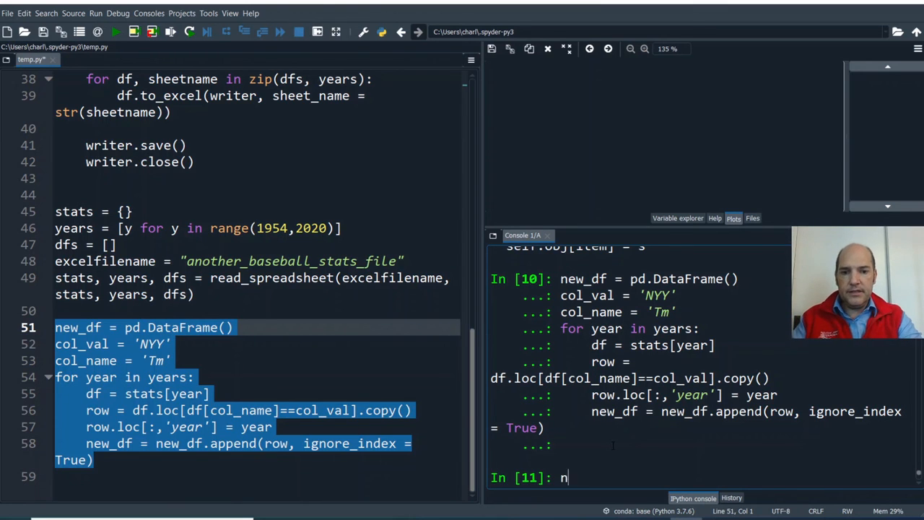
pyautogui.write('ew_')
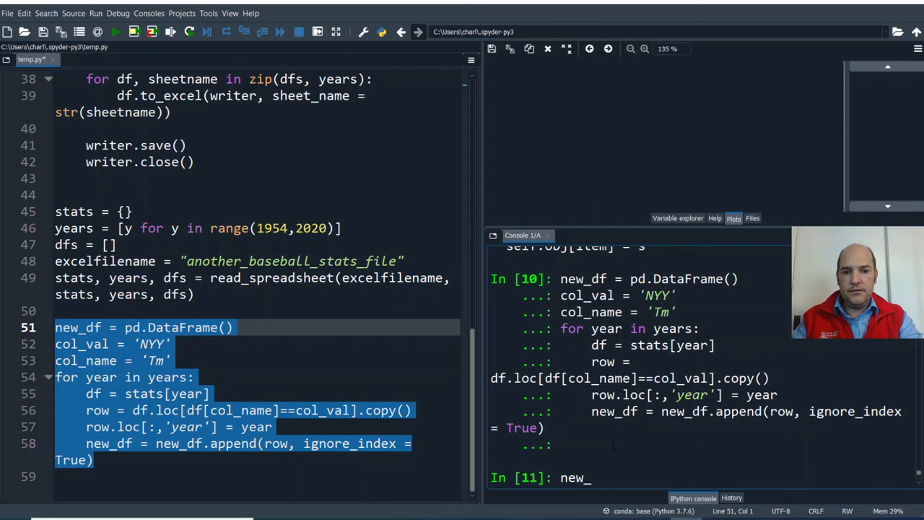
pyautogui.write('df')
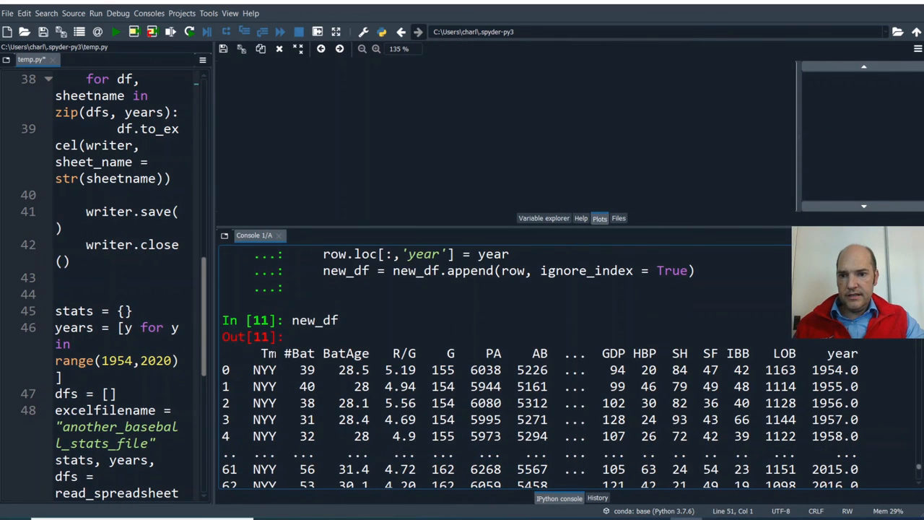
pyautogui.scroll(-3)
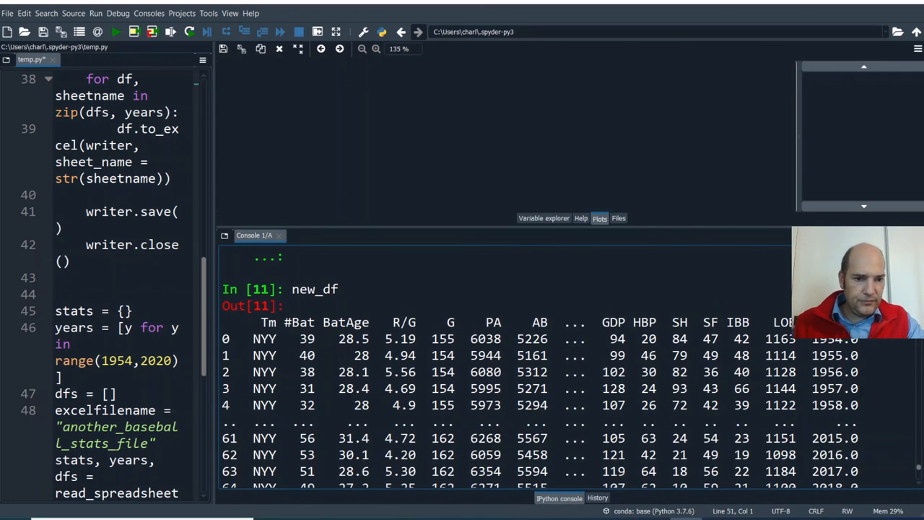
pyautogui.scroll(-3)
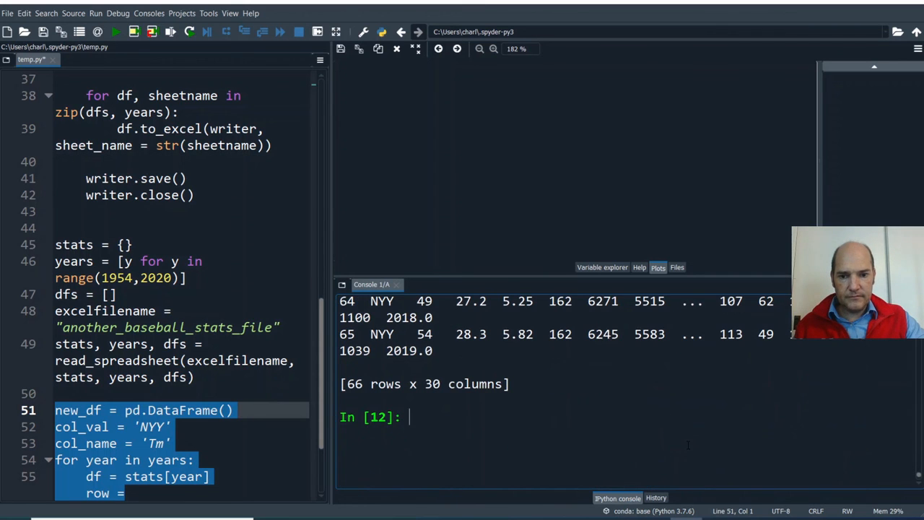
# - Import matplotlib.pyplot as plt in the IPython console
pyautogui.write('i')
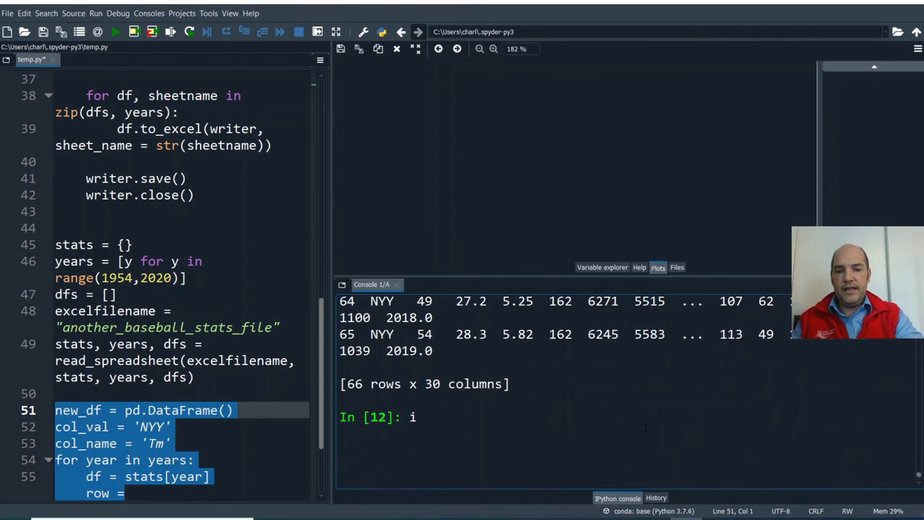
pyautogui.write('mport matp')
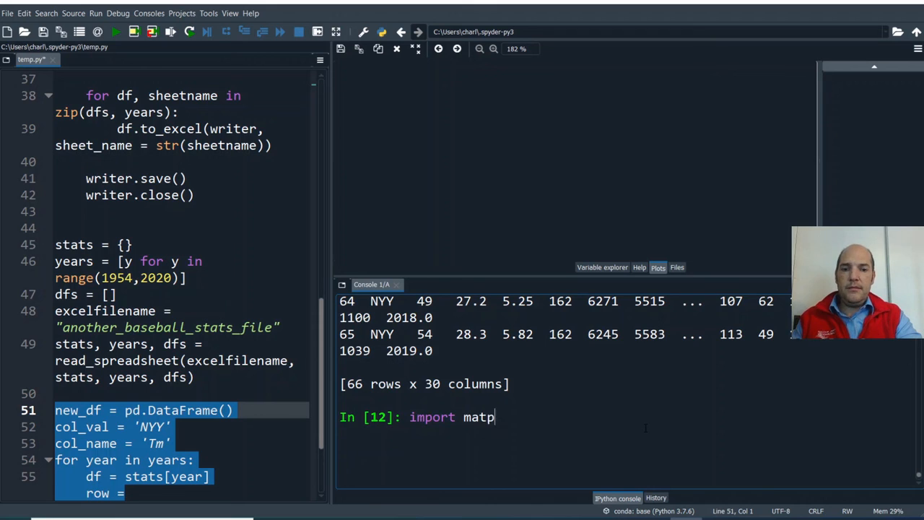
pyautogui.write('lotlib.p')
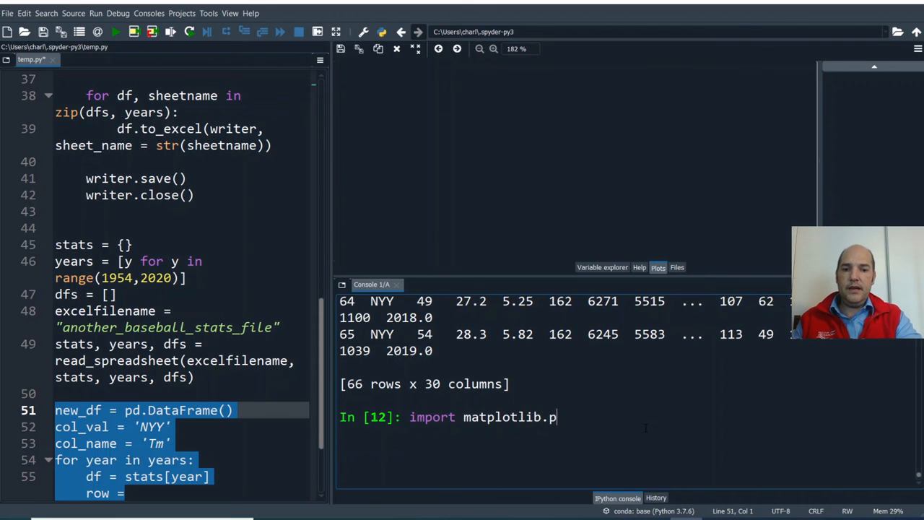
pyautogui.write('yplot as plt')
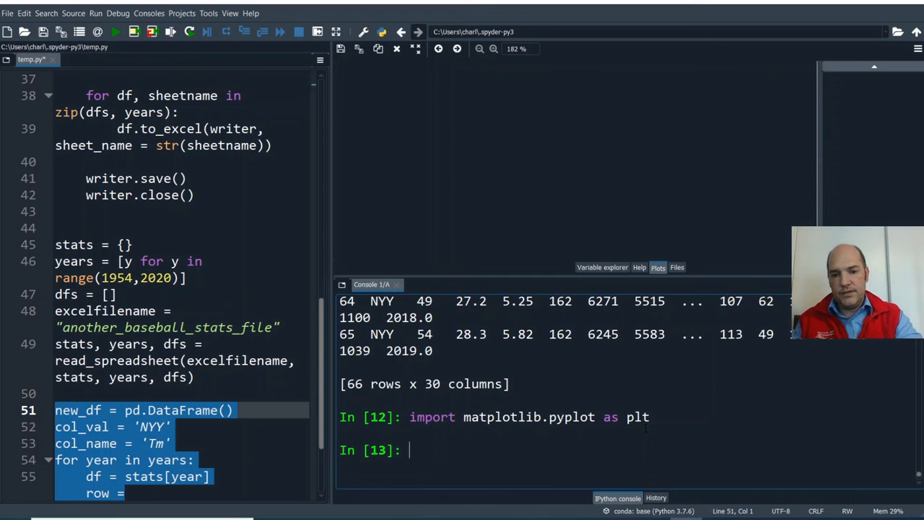
# - Plot new_df year against BatAge with plt.plot(new_df.year, new_df.BatAge)
pyautogui.write('plt.plot')
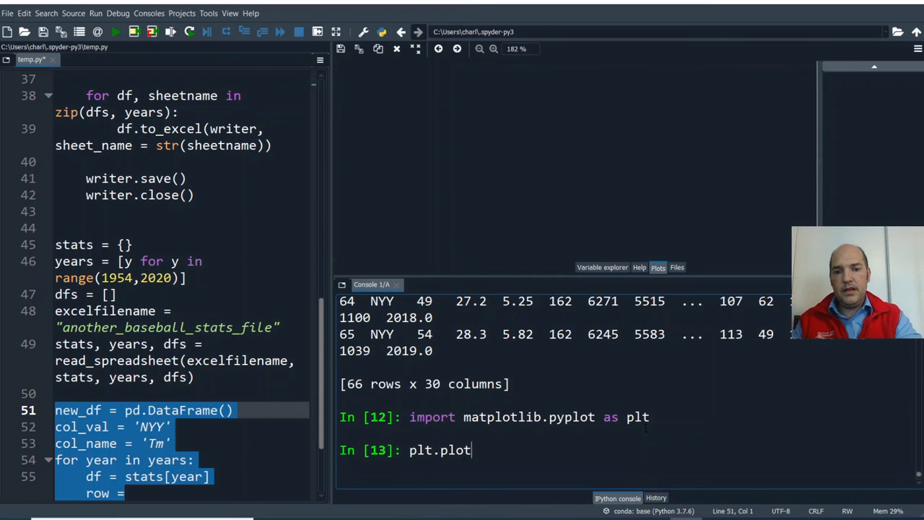
pyautogui.write('(')
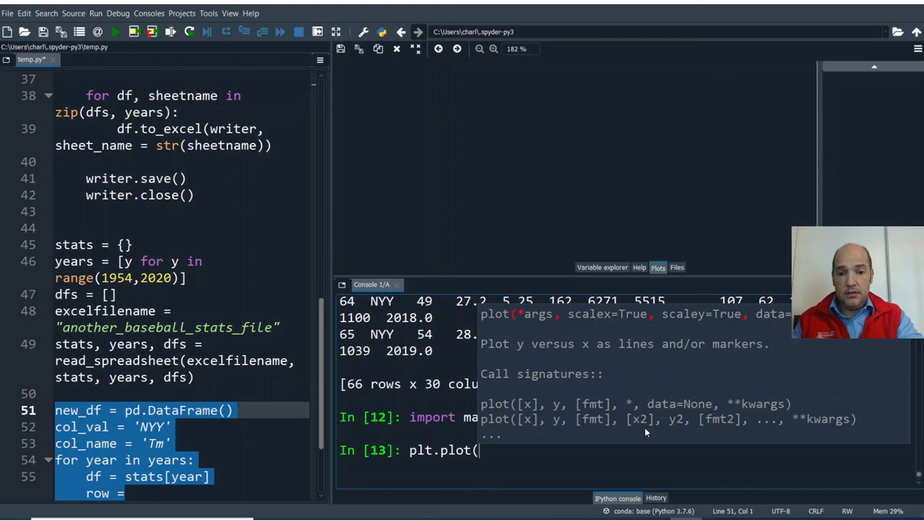
pyautogui.write('new_df')
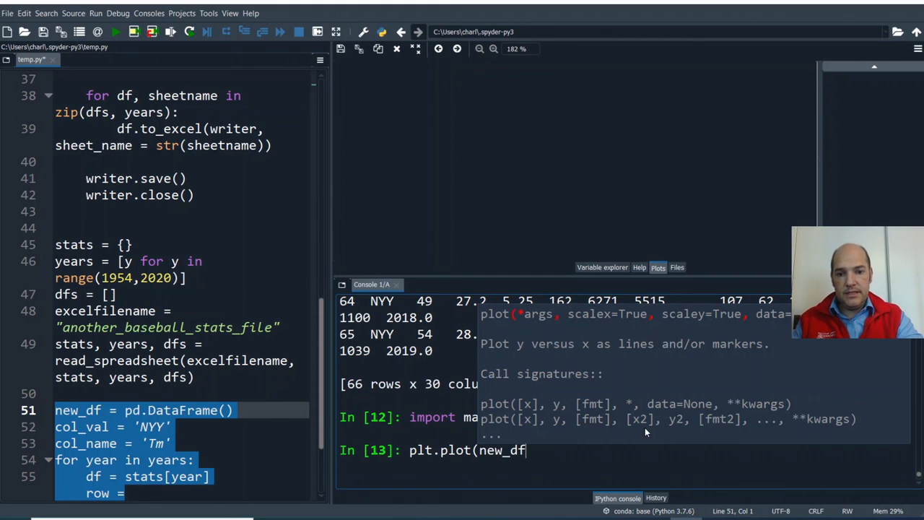
pyautogui.write('.year')
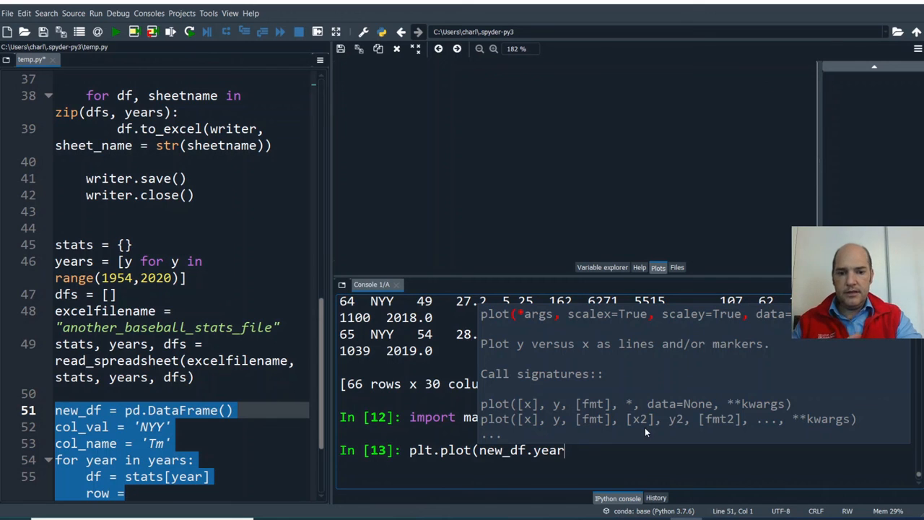
pyautogui.write(',')
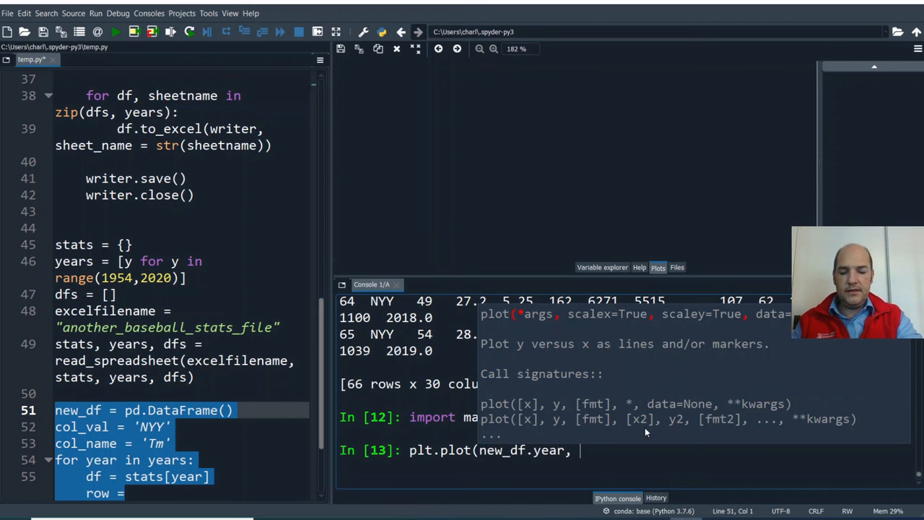
pyautogui.write('new_df.')
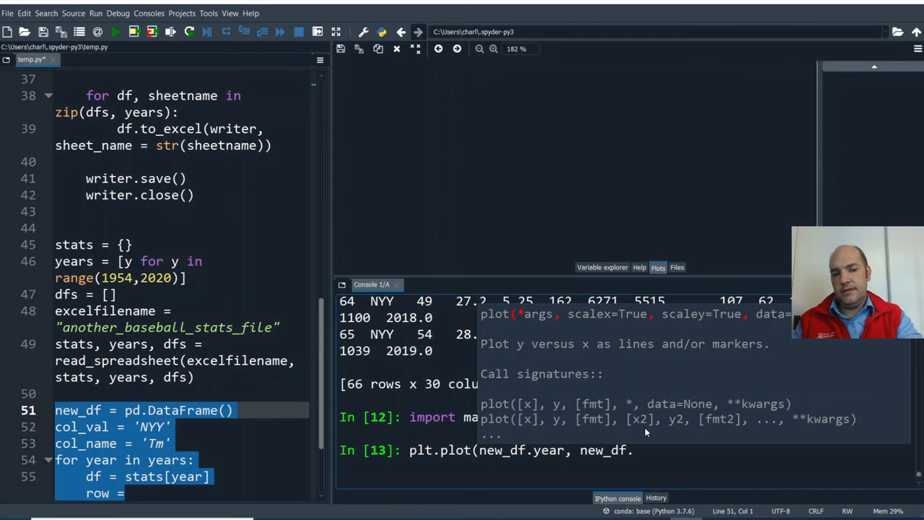
pyautogui.write('BatAge')
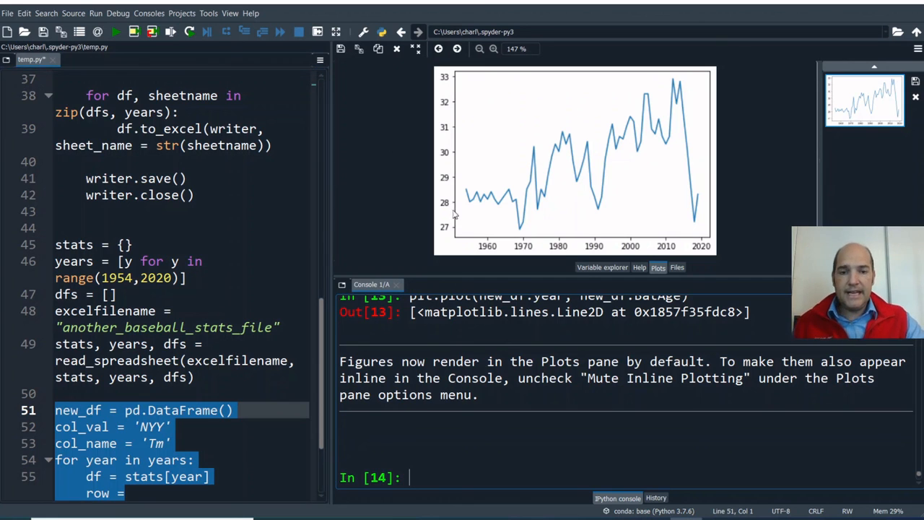
pyautogui.moveTo(345, 276)
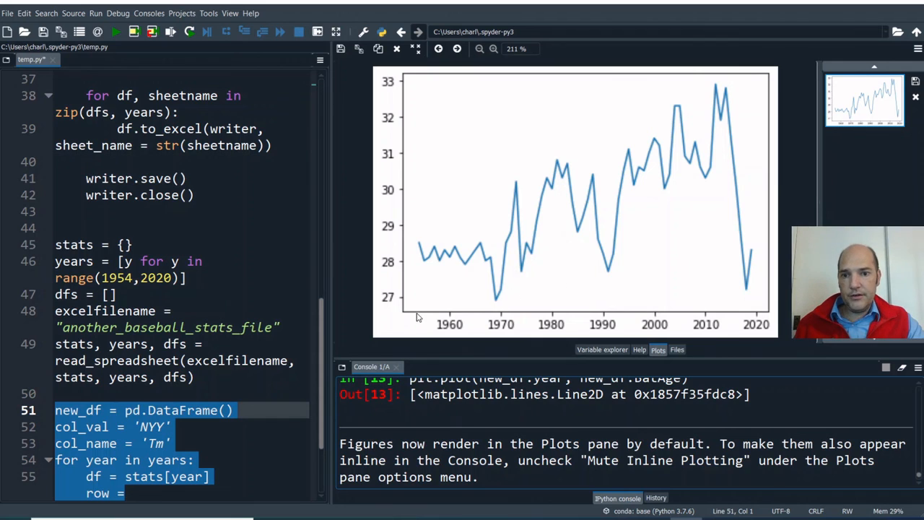
pyautogui.moveTo(533, 326)
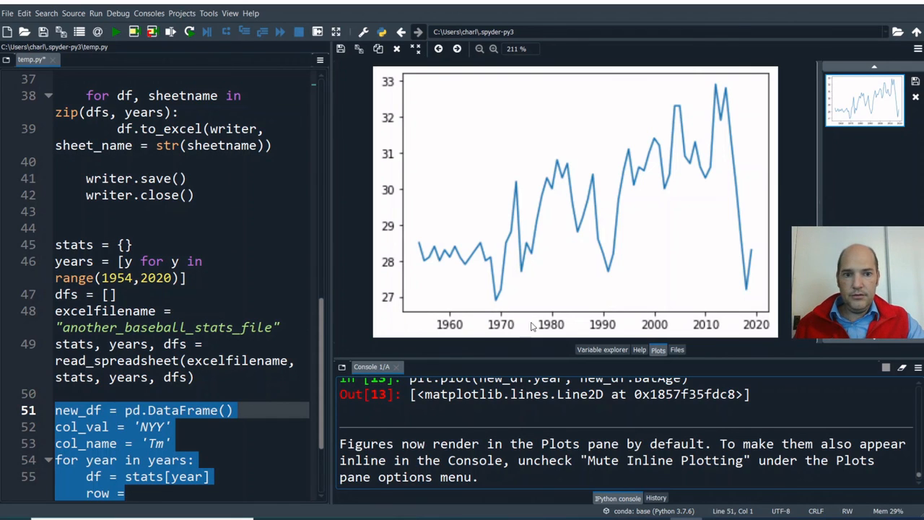
pyautogui.moveTo(424, 300)
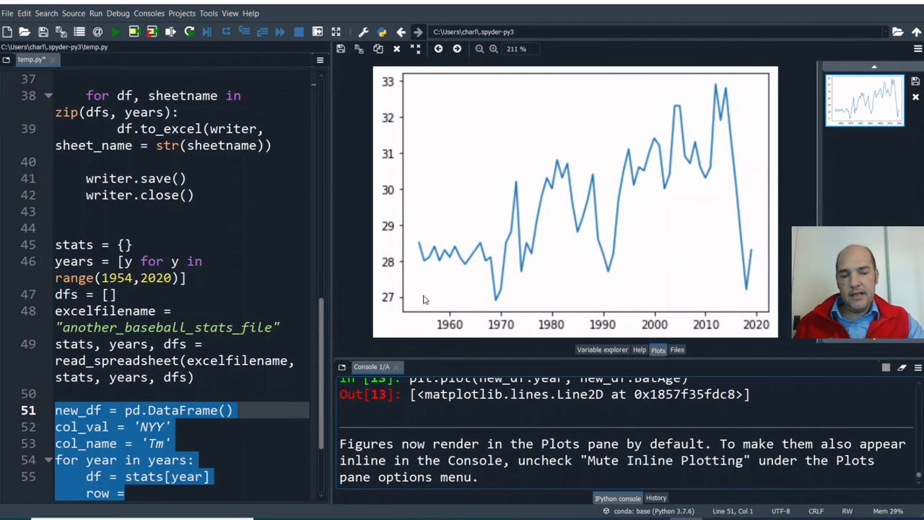
pyautogui.moveTo(427, 275)
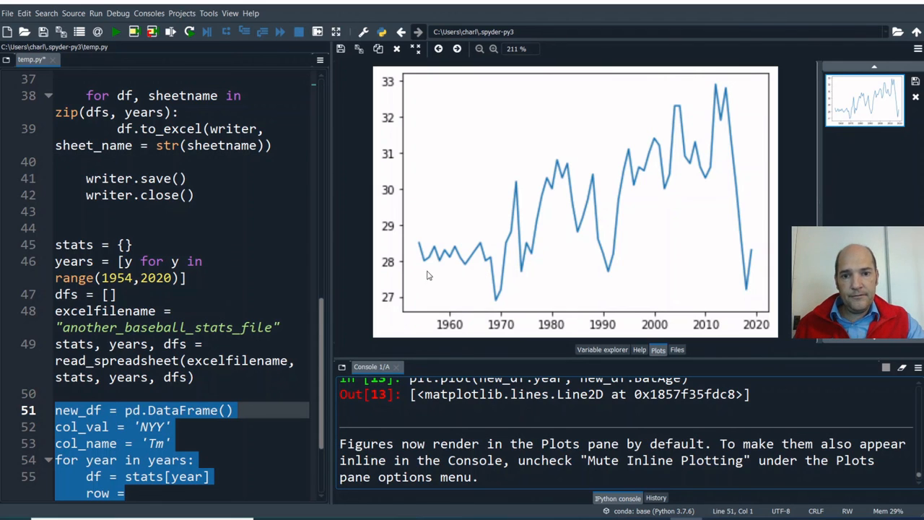
pyautogui.moveTo(736, 150)
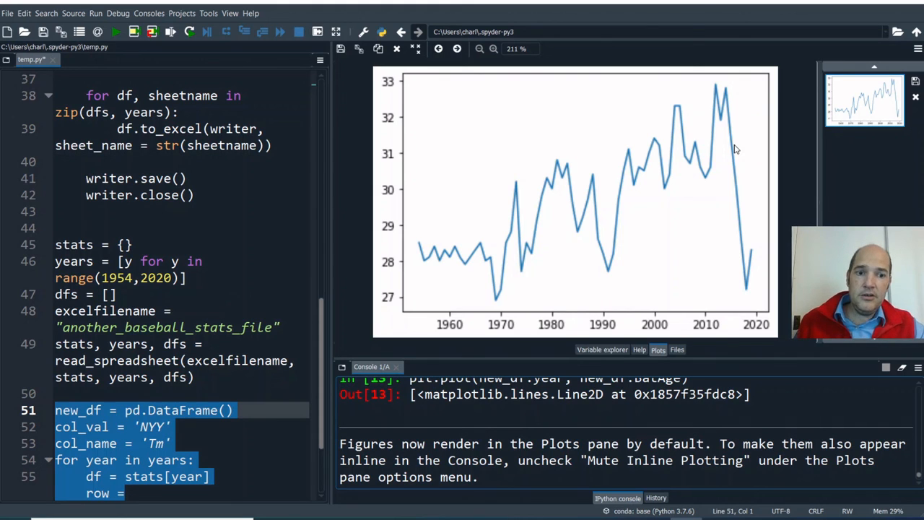
pyautogui.moveTo(753, 295)
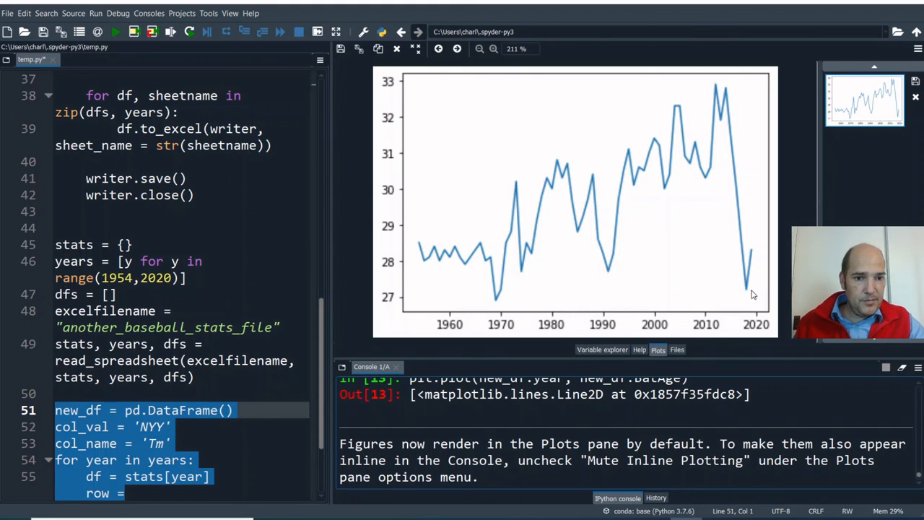
pyautogui.moveTo(747, 292)
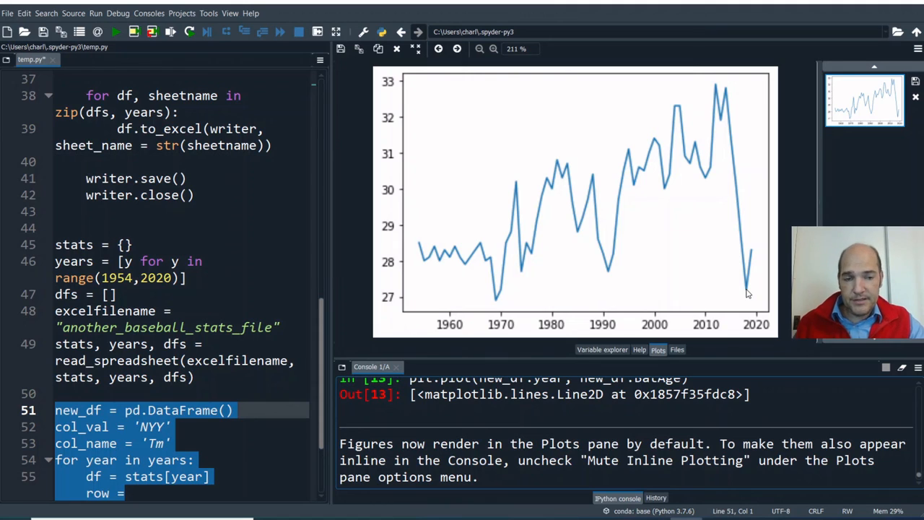
pyautogui.moveTo(769, 257)
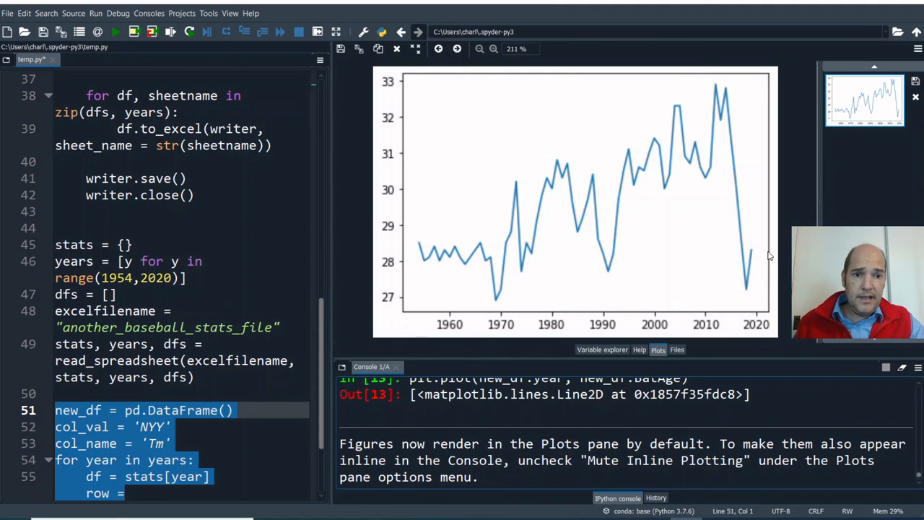
pyautogui.moveTo(699, 202)
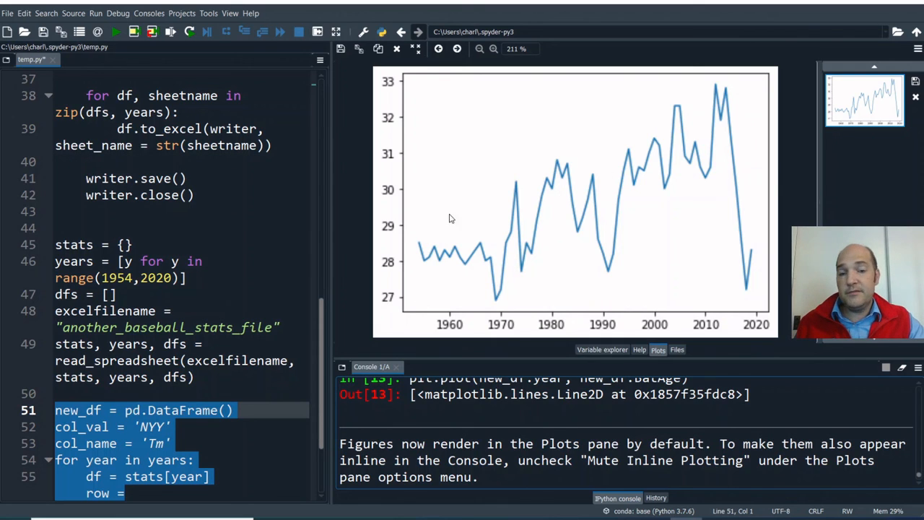
pyautogui.moveTo(727, 96)
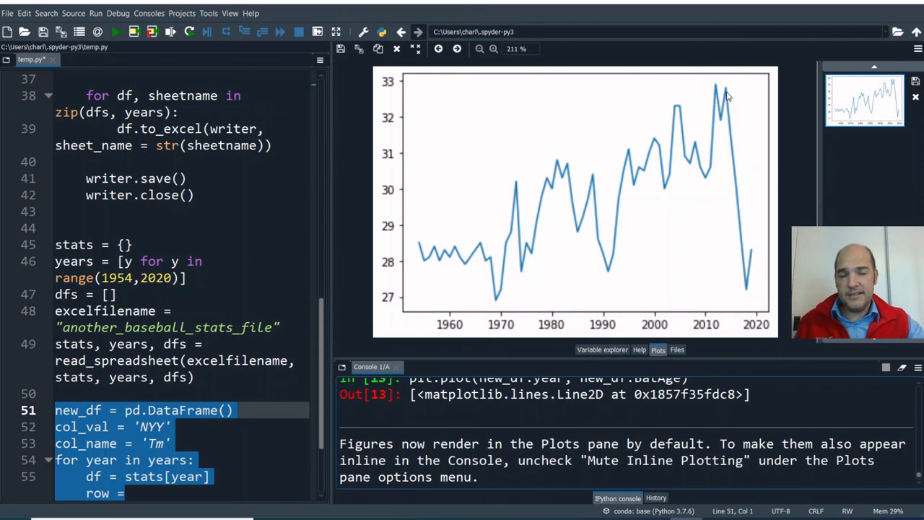
pyautogui.moveTo(469, 168)
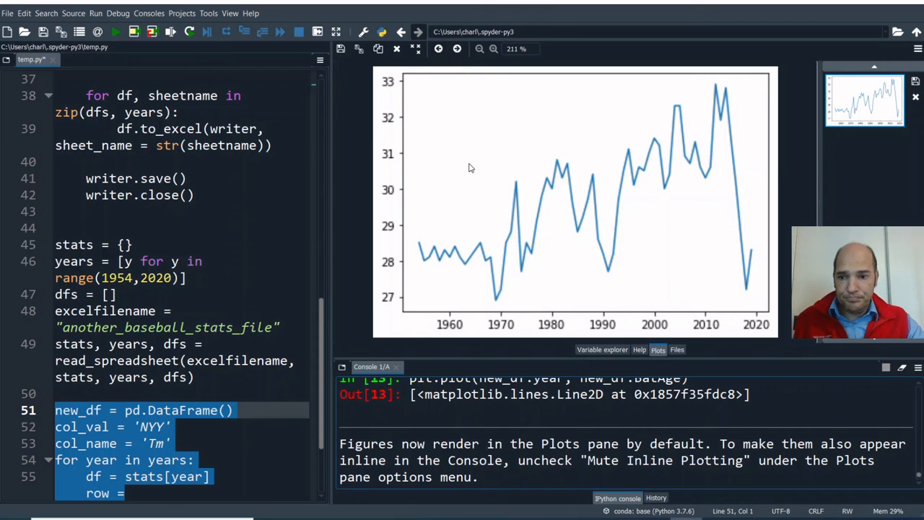